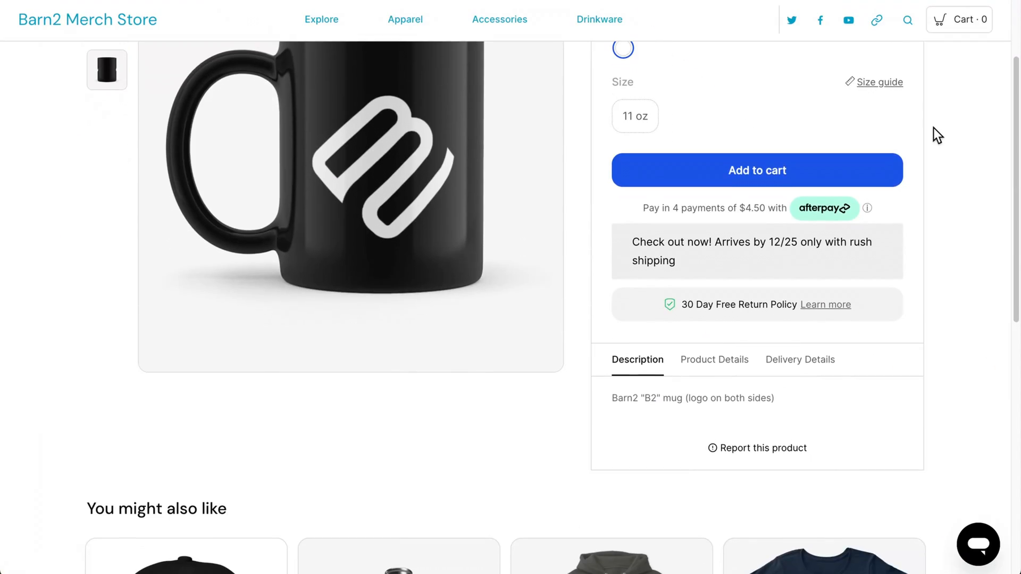
- View the mug's Product Details tab, then bring up the Product Tabs demo product grid
{"action": "left_click", "coordinate": [714, 359]}
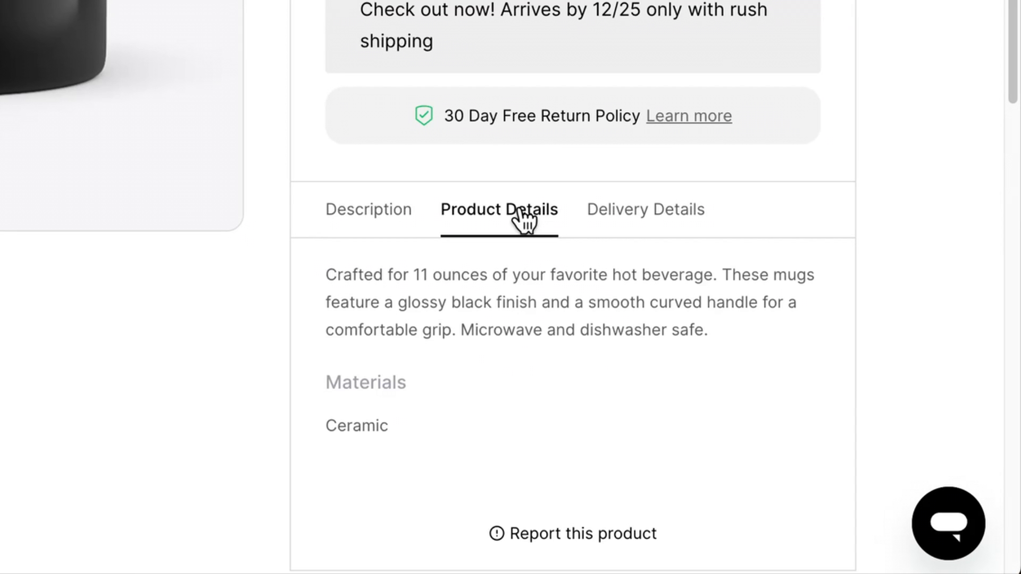
{"action": "left_click", "coordinate": [644, 209]}
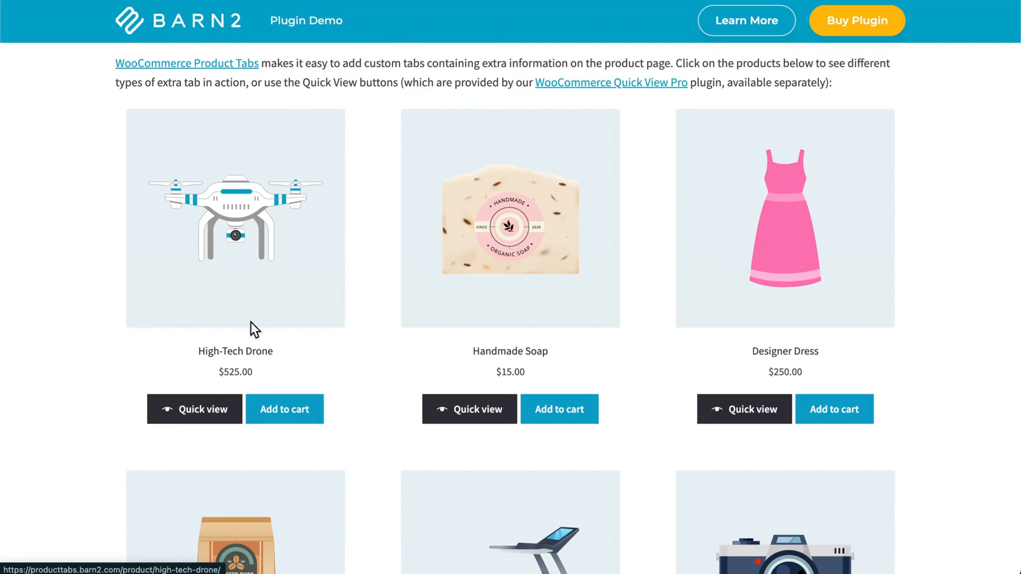
- Open the High-Tech Drone product and view its Videos tab
{"action": "left_click", "coordinate": [235, 218]}
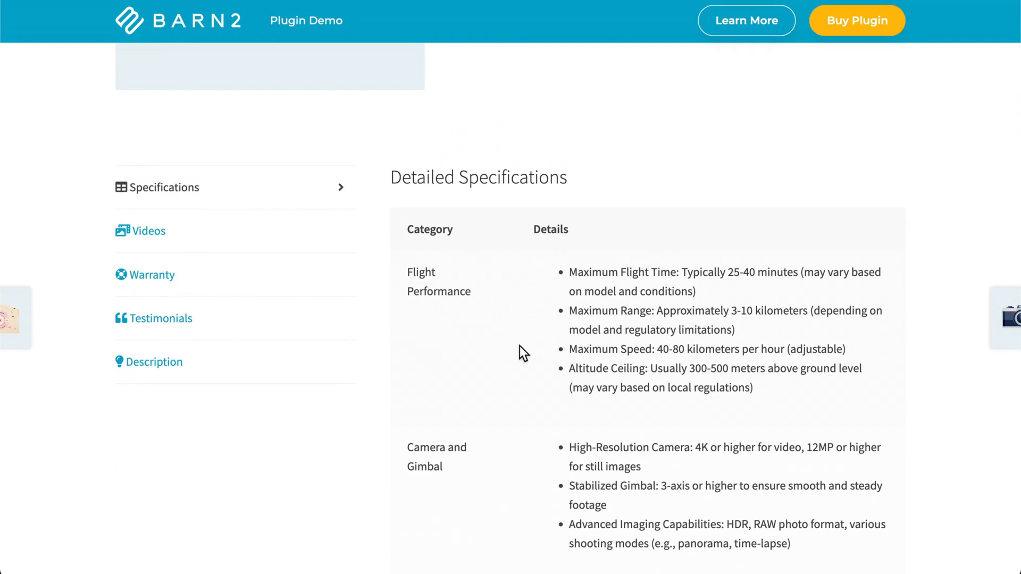
{"action": "left_click", "coordinate": [149, 230]}
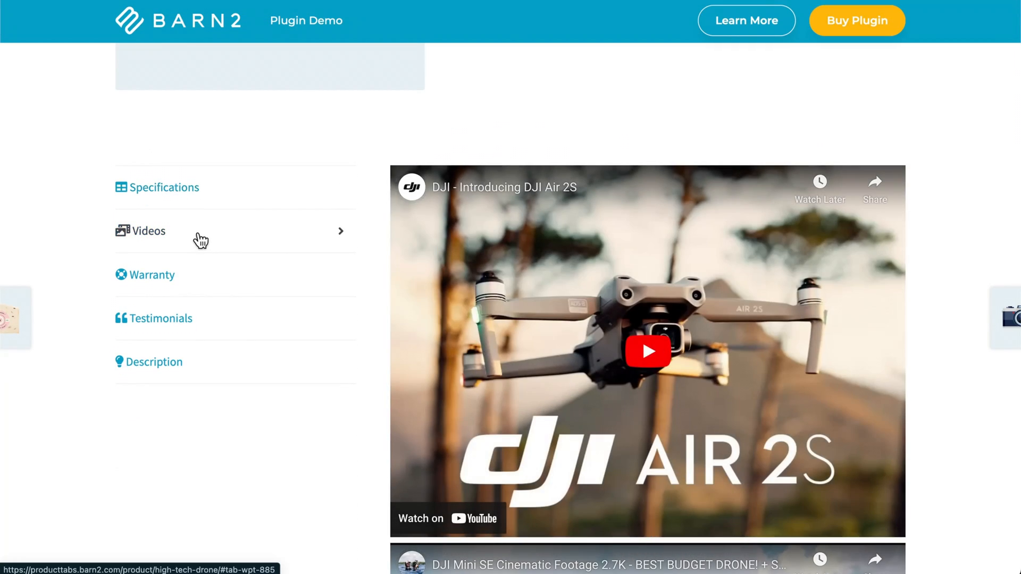
{"action": "left_click", "coordinate": [152, 274]}
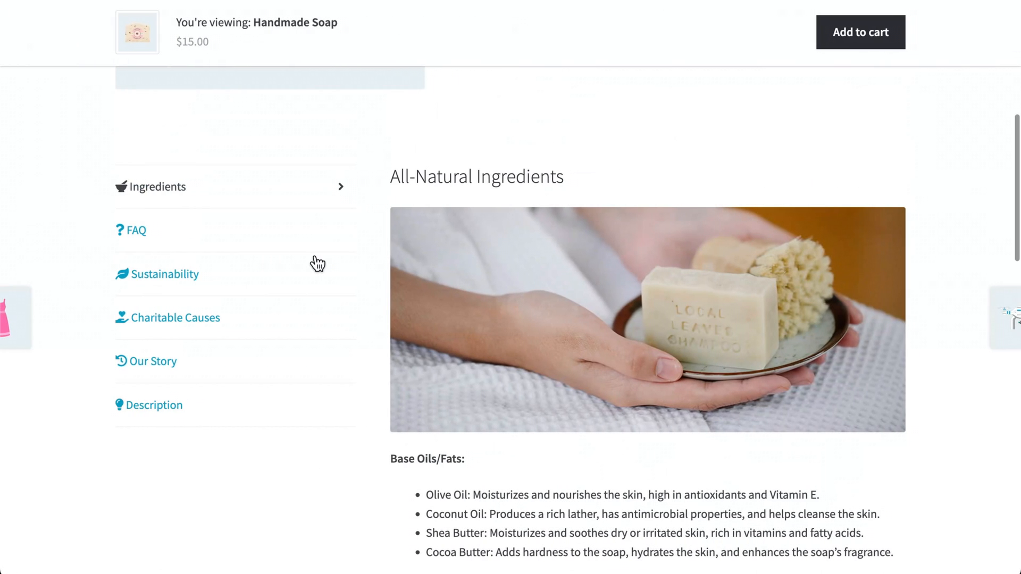
- View the Handmade Soap's FAQ, Sustainability, Charitable Causes and Our Story tabs
{"action": "left_click", "coordinate": [137, 229]}
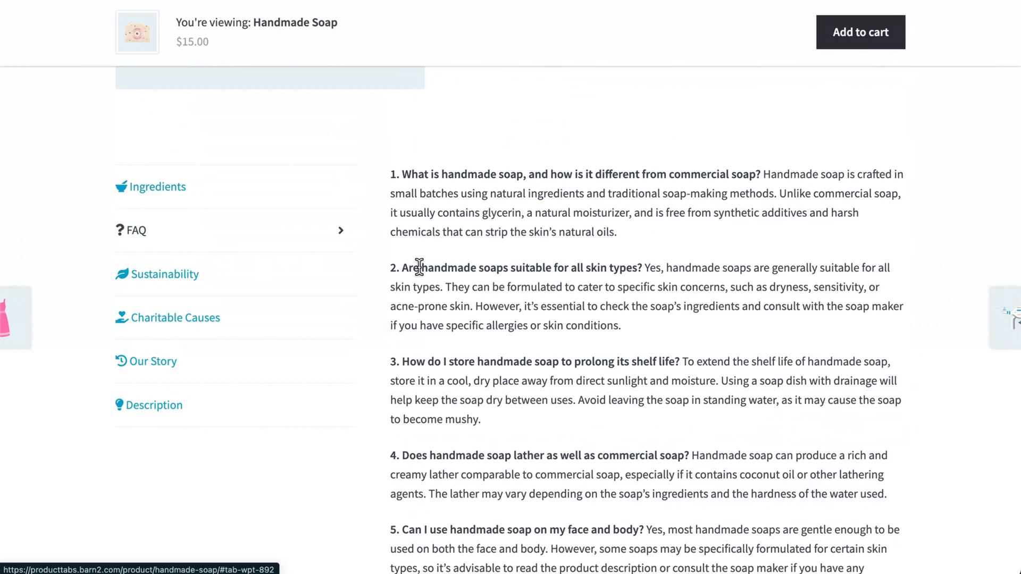
{"action": "left_click", "coordinate": [166, 273]}
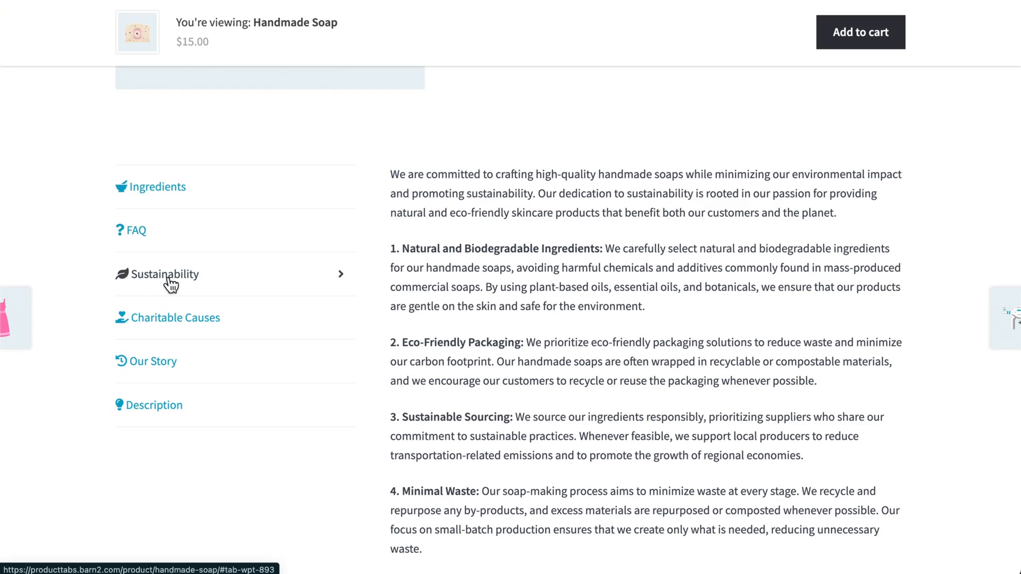
{"action": "left_click", "coordinate": [175, 318]}
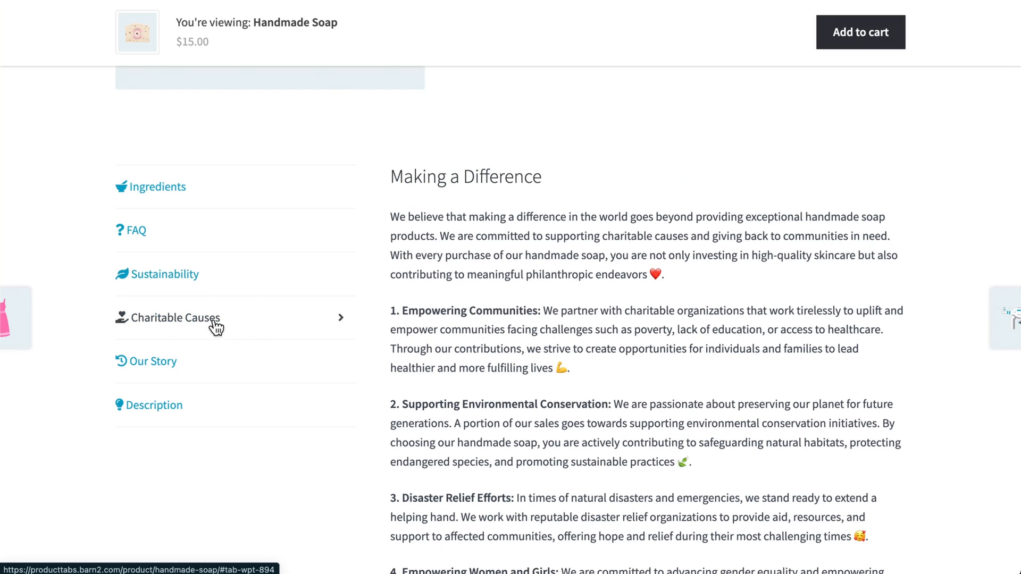
{"action": "left_click", "coordinate": [156, 362]}
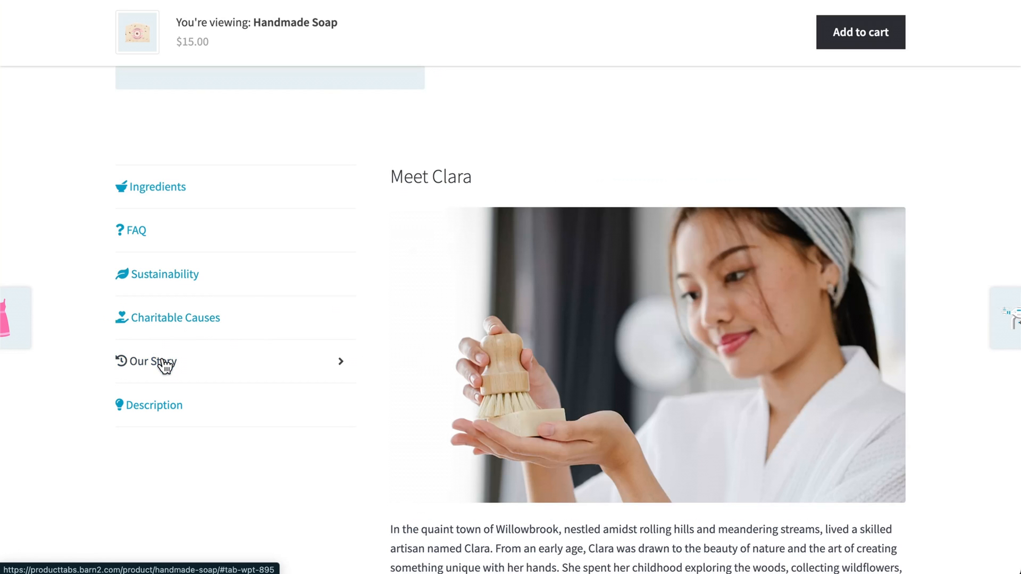
{"action": "left_click", "coordinate": [154, 405]}
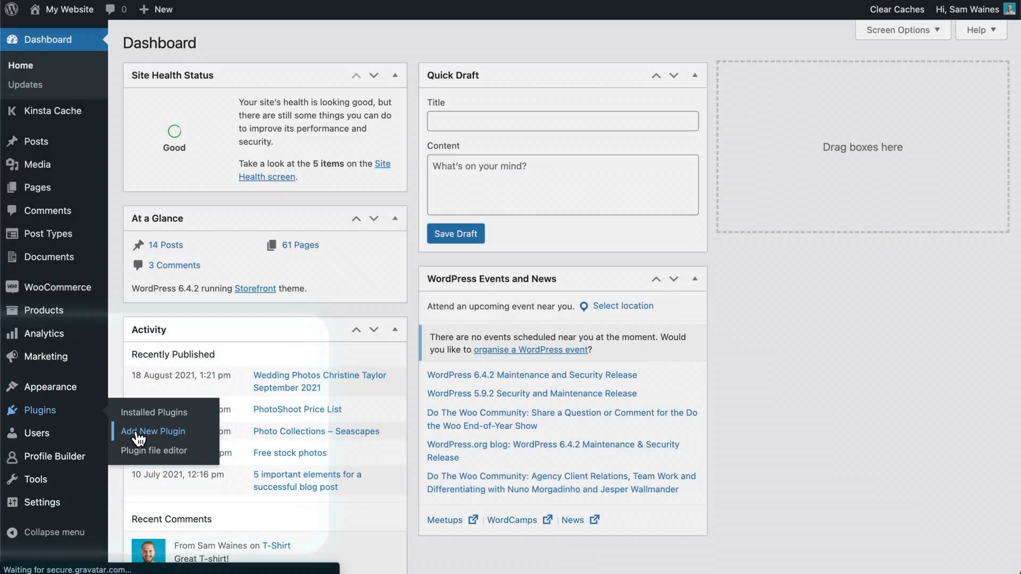
- Go to Add New Plugin and start uploading the WooCommerce Product Tabs zip
{"action": "left_click", "coordinate": [152, 431]}
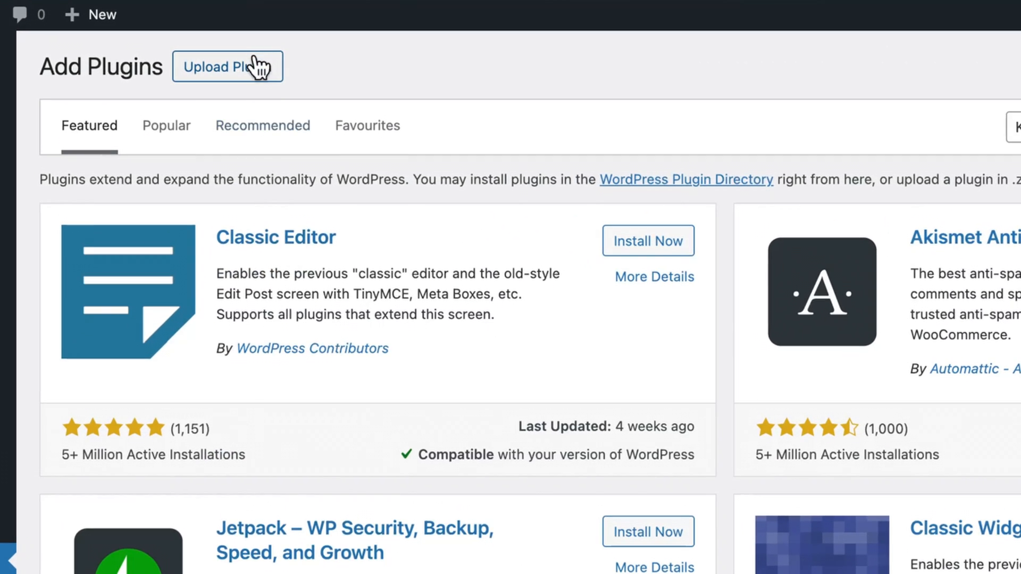
{"action": "left_click", "coordinate": [227, 65]}
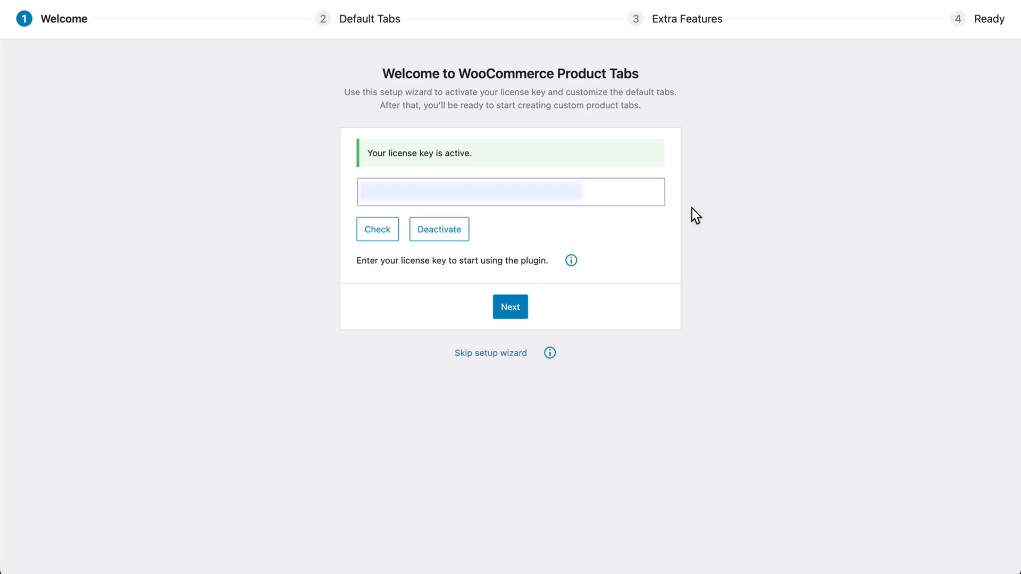
- Step through the wizard keeping the Description and Additional Information tabs unhidden
{"action": "left_click", "coordinate": [510, 307]}
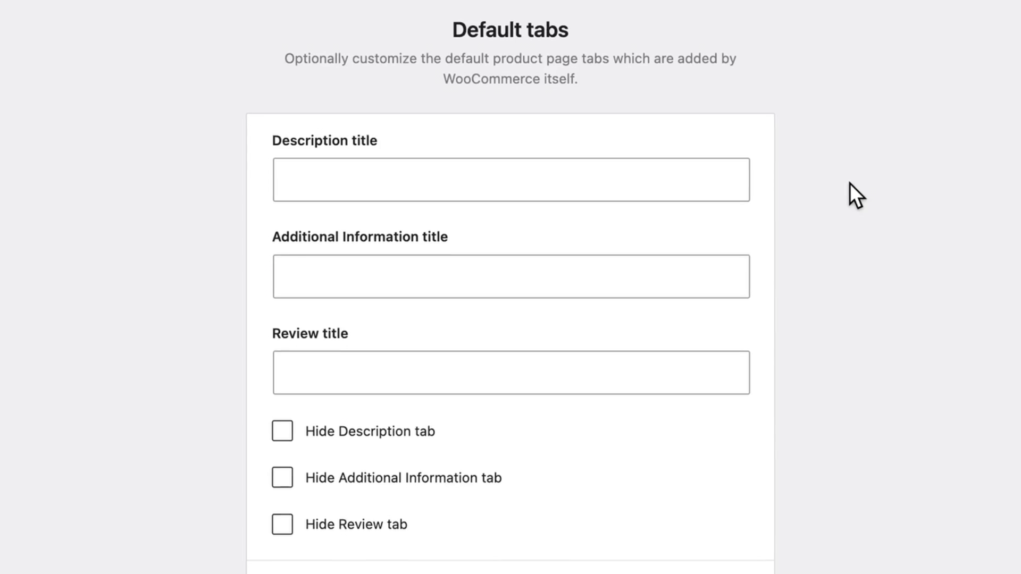
{"action": "scroll", "scroll_direction": "down", "scroll_amount": 3}
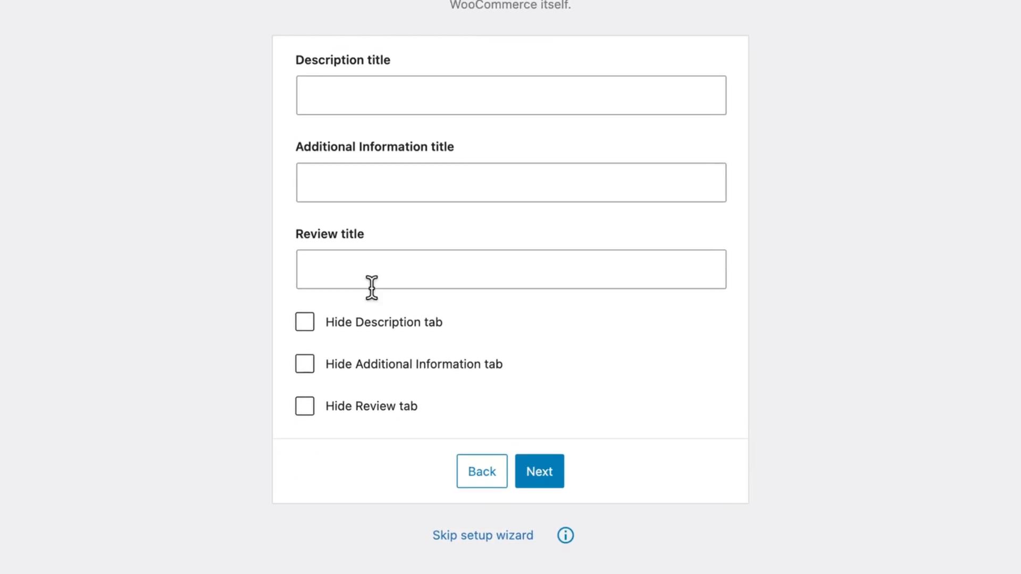
{"action": "left_click", "coordinate": [281, 365]}
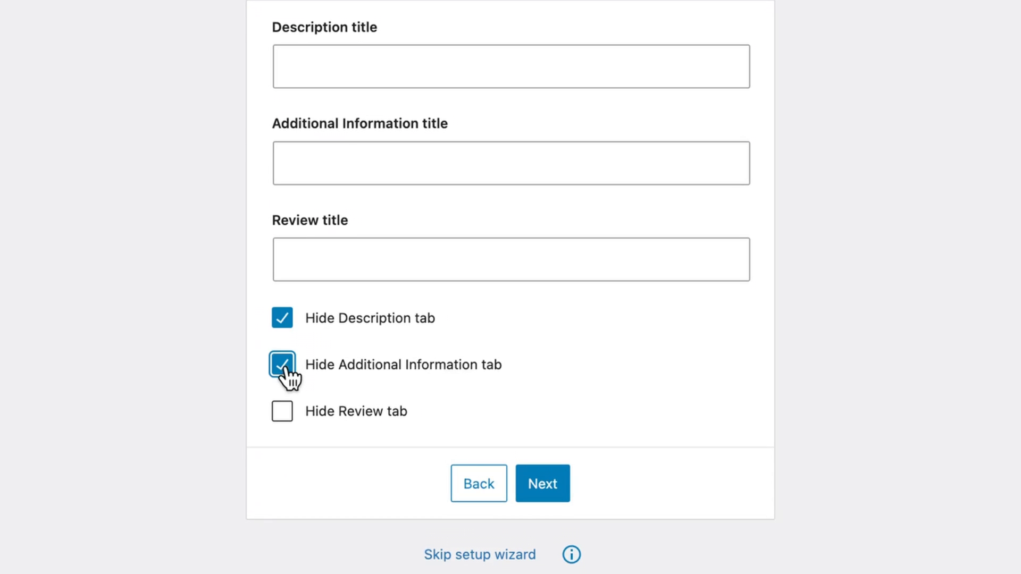
{"action": "left_click", "coordinate": [282, 411]}
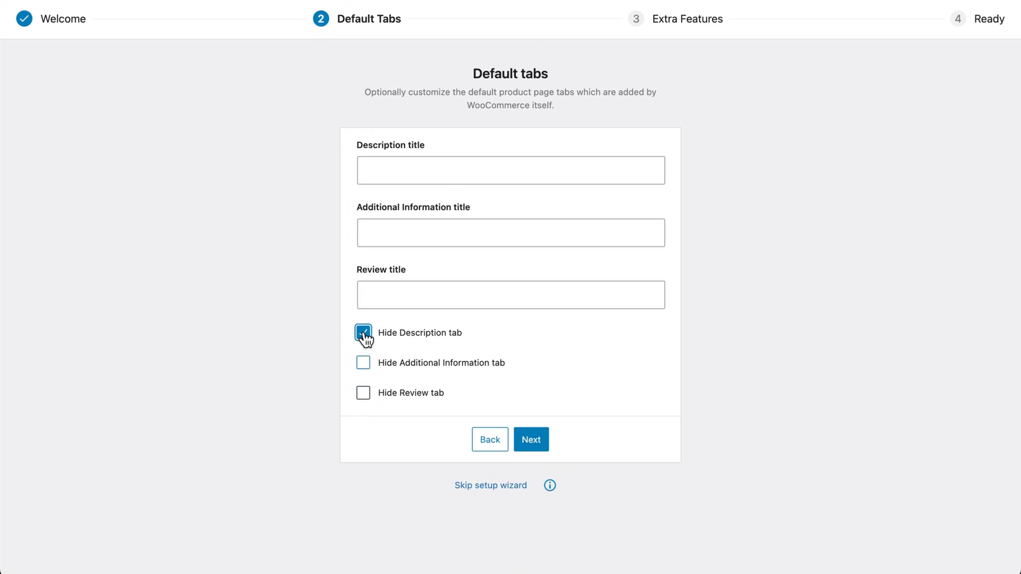
{"action": "left_click", "coordinate": [363, 332]}
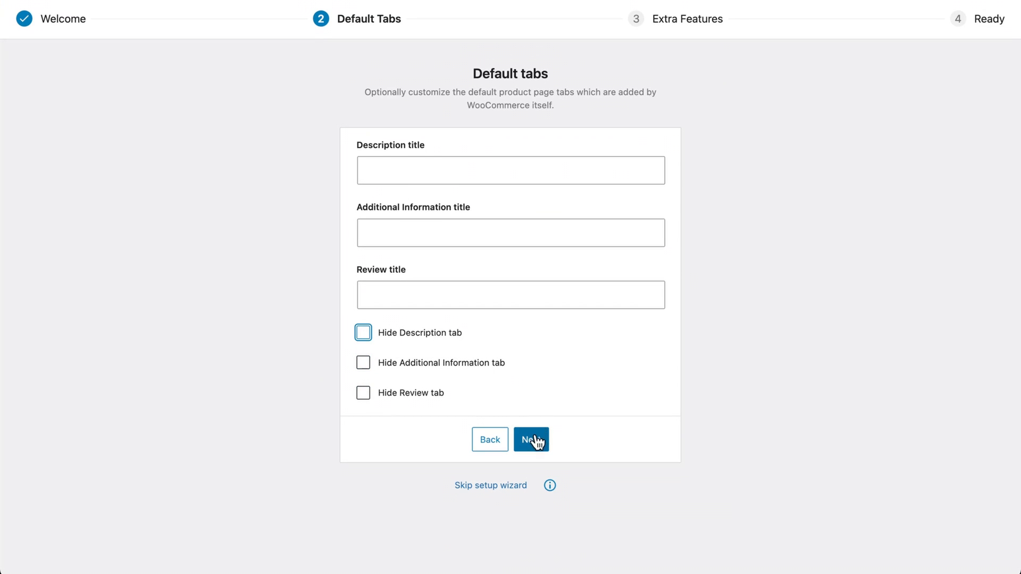
{"action": "left_click", "coordinate": [530, 440]}
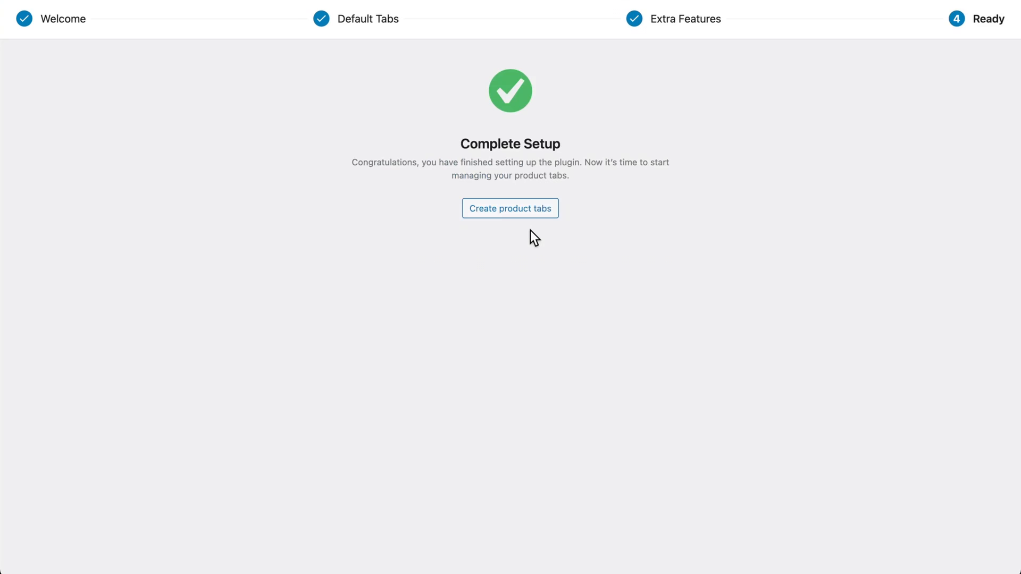
{"action": "left_click", "coordinate": [510, 209]}
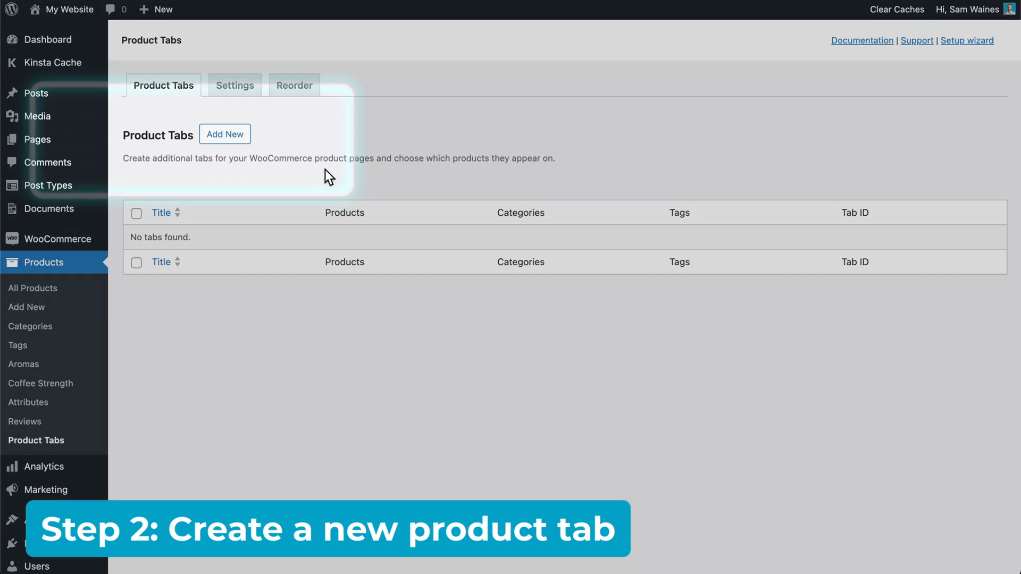
- Start a new product tab from the Product Tabs list
{"action": "left_click", "coordinate": [224, 134]}
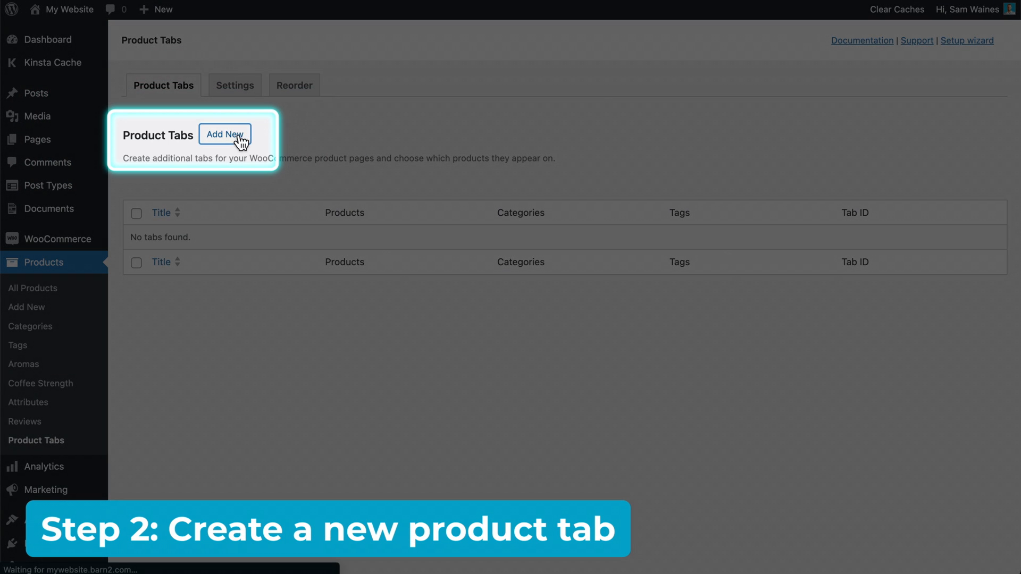
{"action": "left_click", "coordinate": [225, 135]}
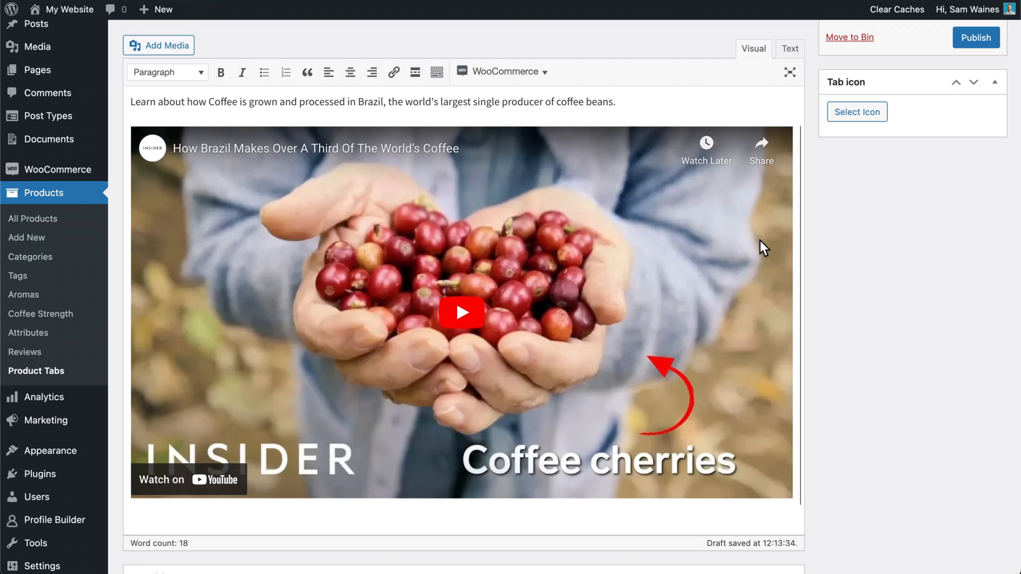
- Set Conditions to specific products, search 'coffee' and tick Brazilian Coffee
{"action": "scroll", "scroll_direction": "down", "scroll_amount": 3}
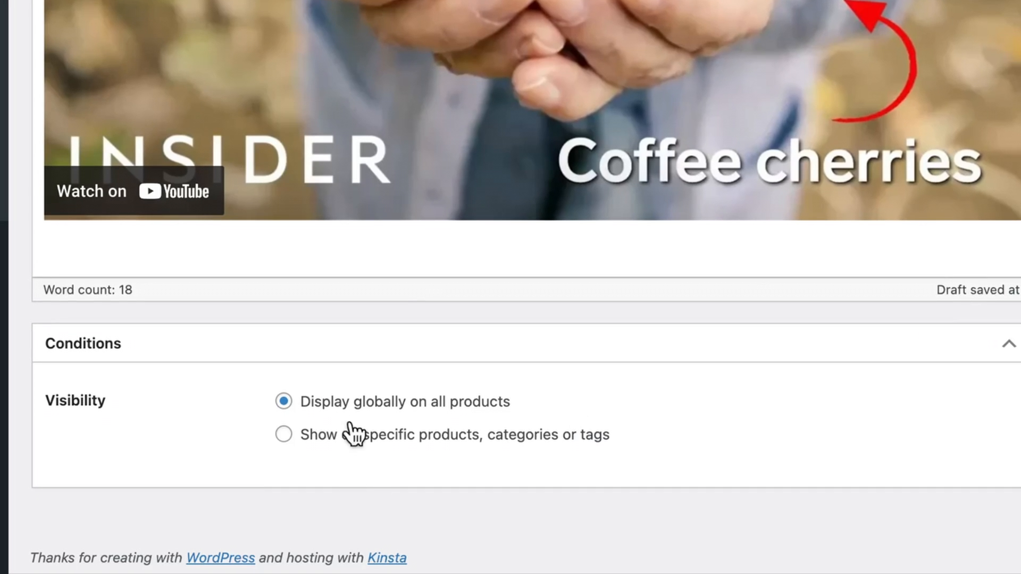
{"action": "mouse_move", "coordinate": [488, 433]}
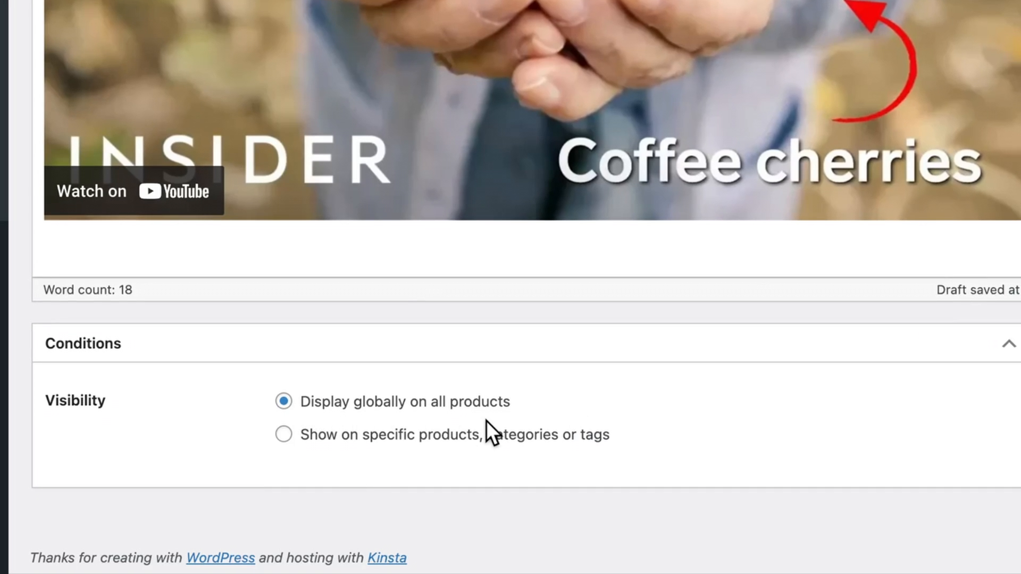
{"action": "mouse_move", "coordinate": [289, 451]}
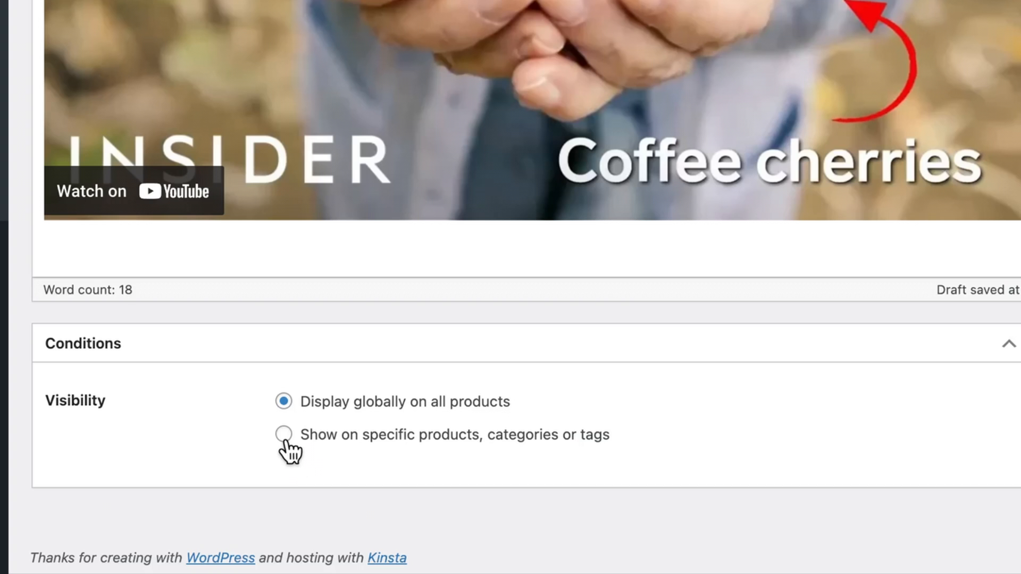
{"action": "left_click", "coordinate": [284, 434]}
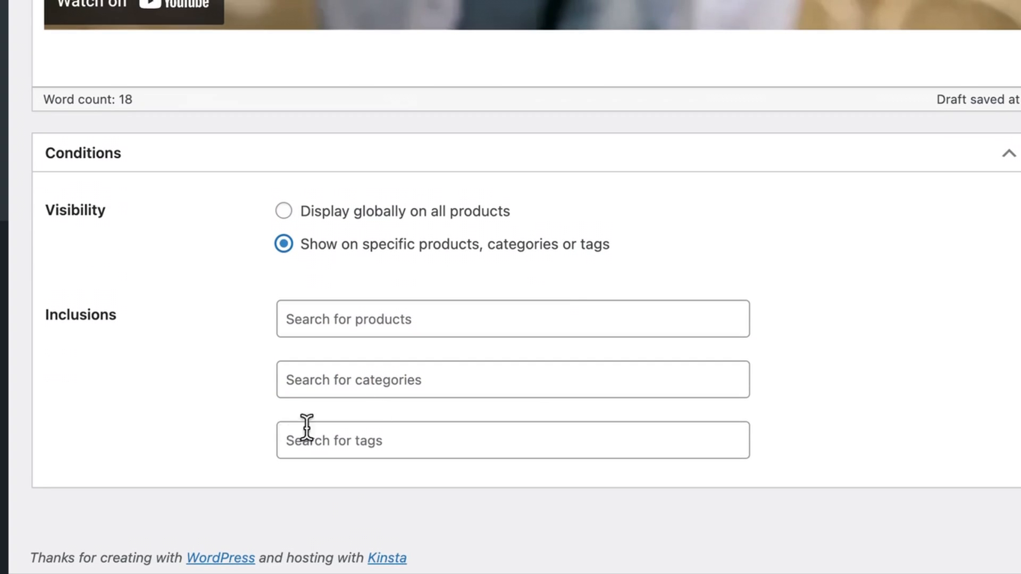
{"action": "mouse_move", "coordinate": [491, 326]}
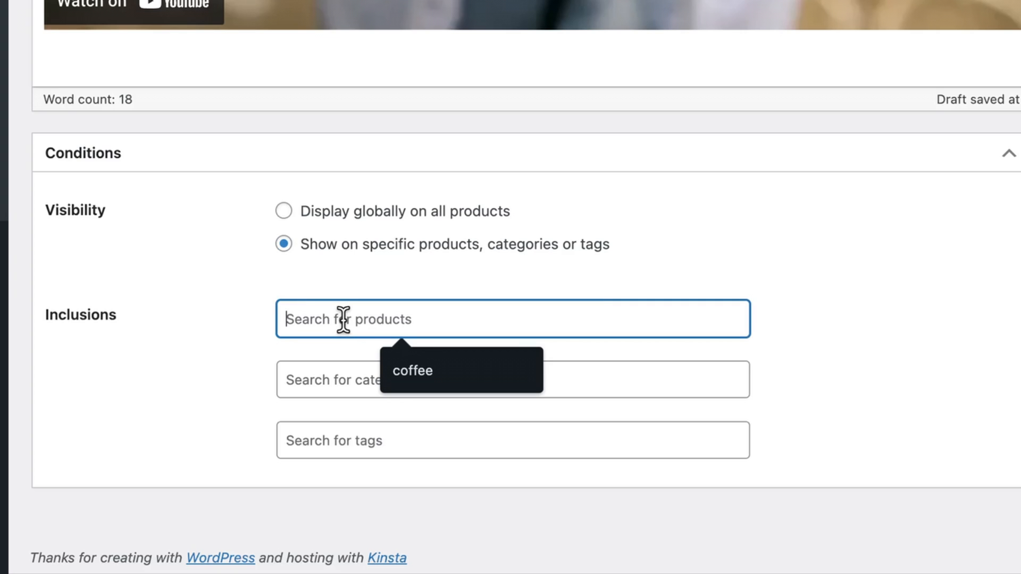
{"action": "type", "text": "coffee"}
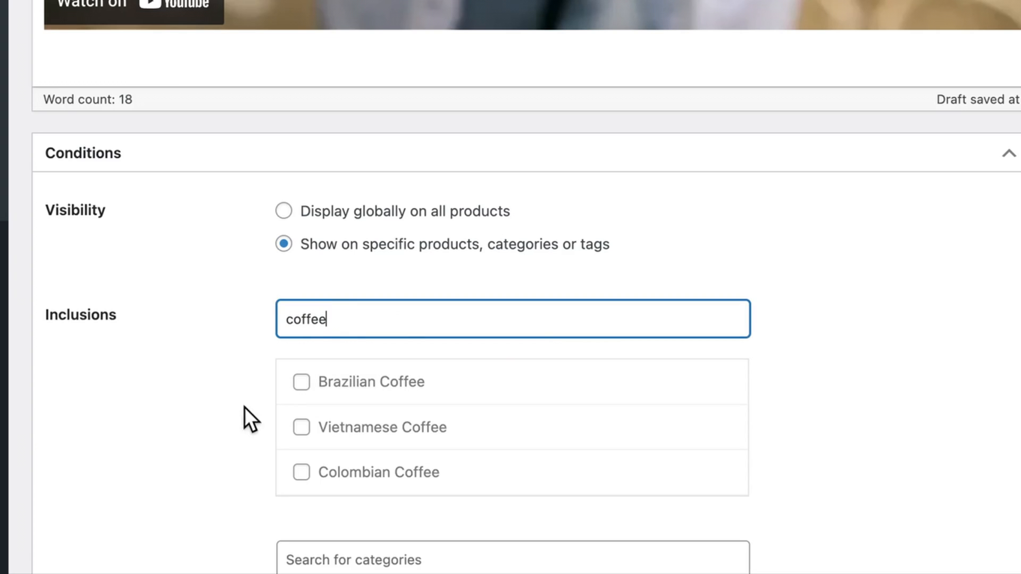
{"action": "left_click", "coordinate": [301, 382]}
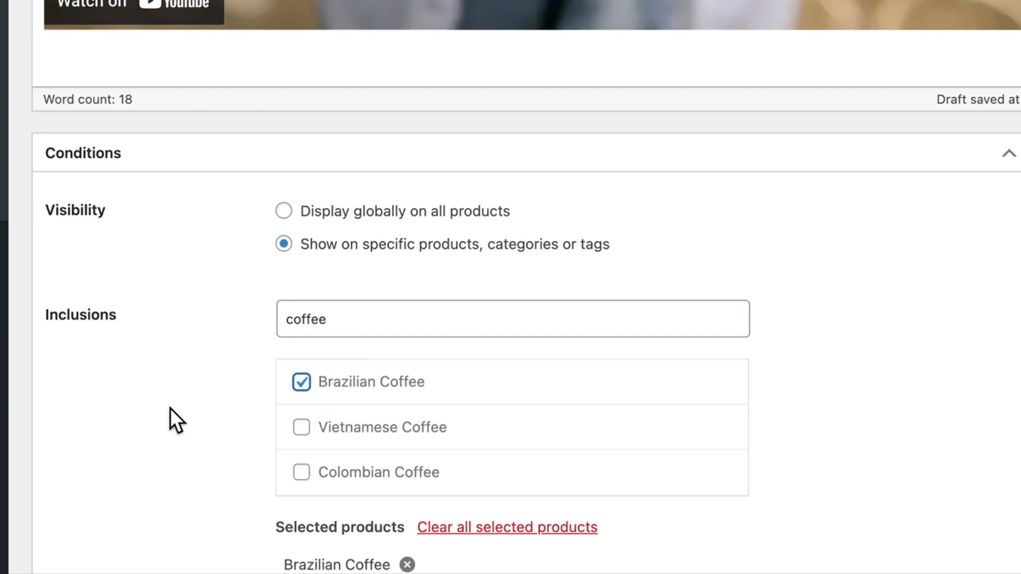
{"action": "scroll", "scroll_direction": "down", "scroll_amount": 3}
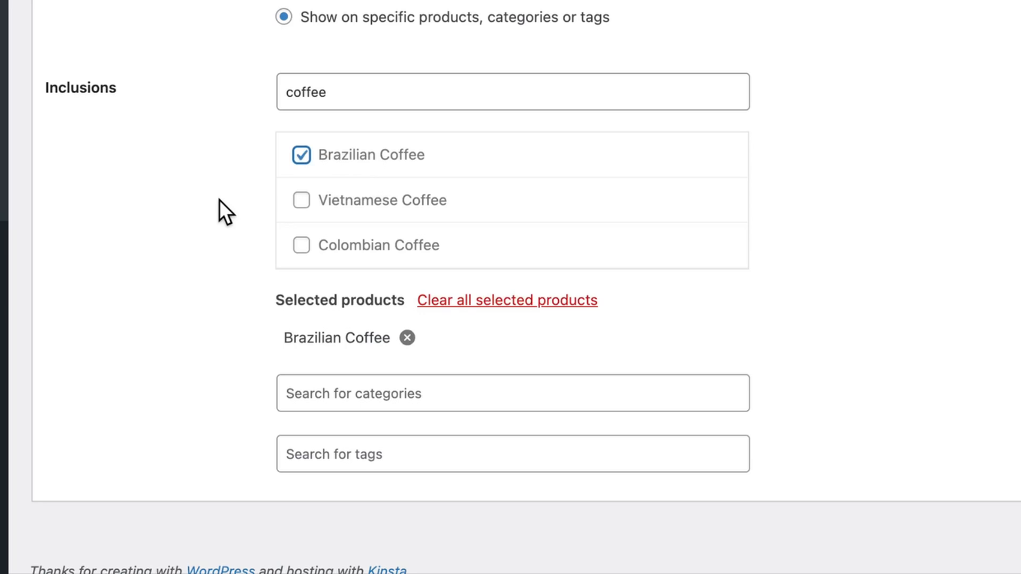
{"action": "left_click", "coordinate": [512, 393]}
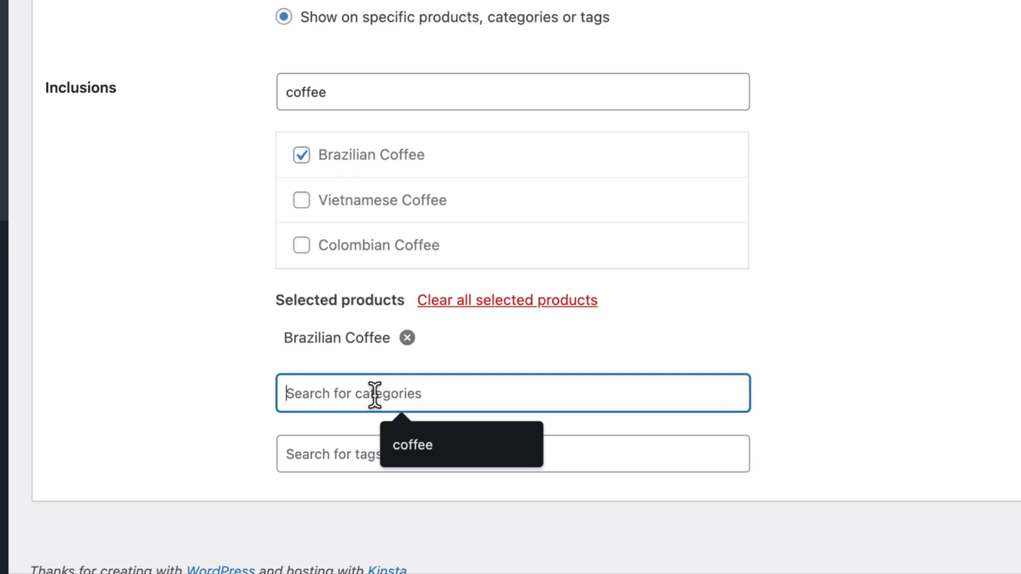
{"action": "type", "text": "coffee"}
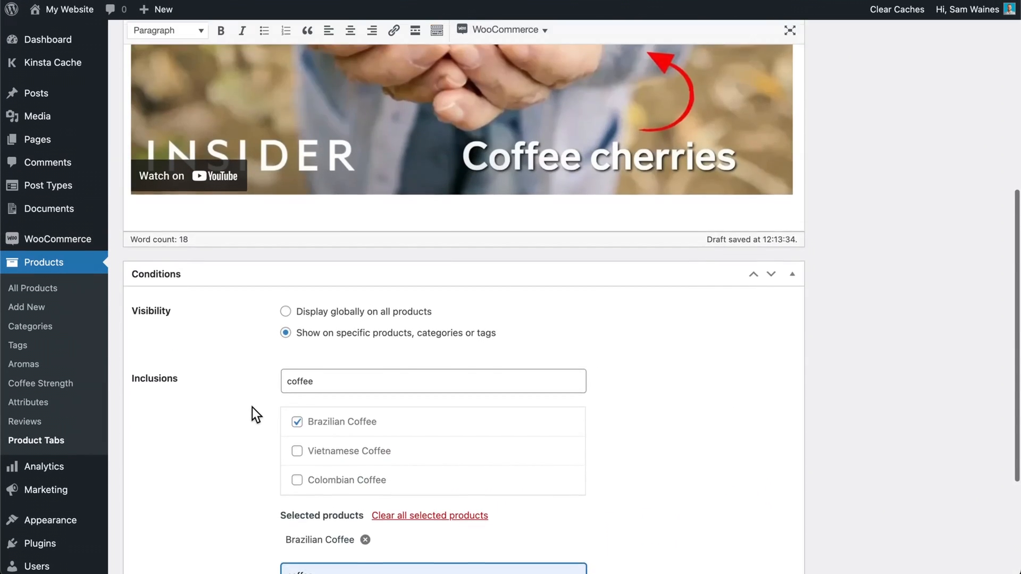
{"action": "scroll", "scroll_direction": "up", "scroll_amount": 3}
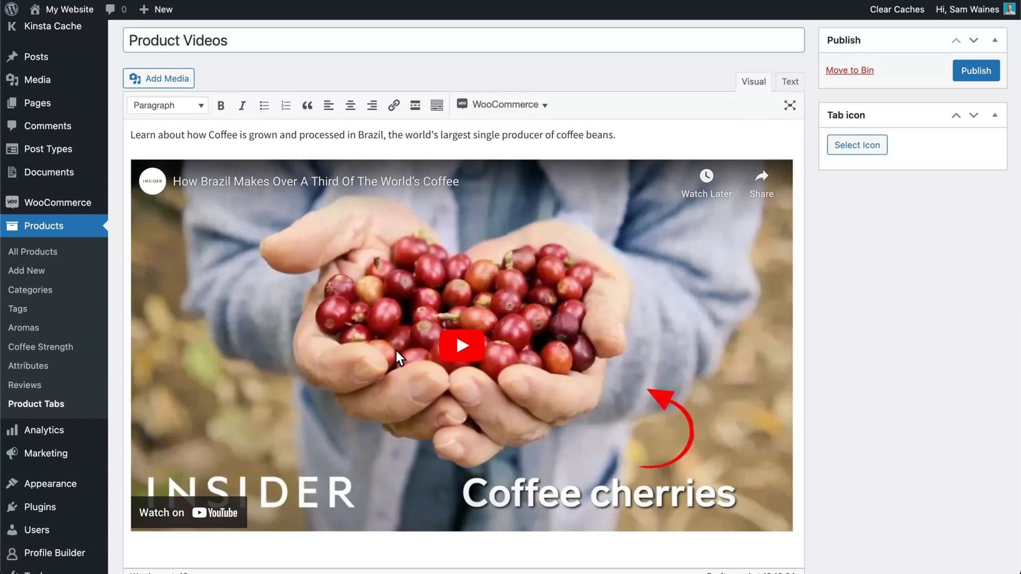
{"action": "mouse_move", "coordinate": [568, 371]}
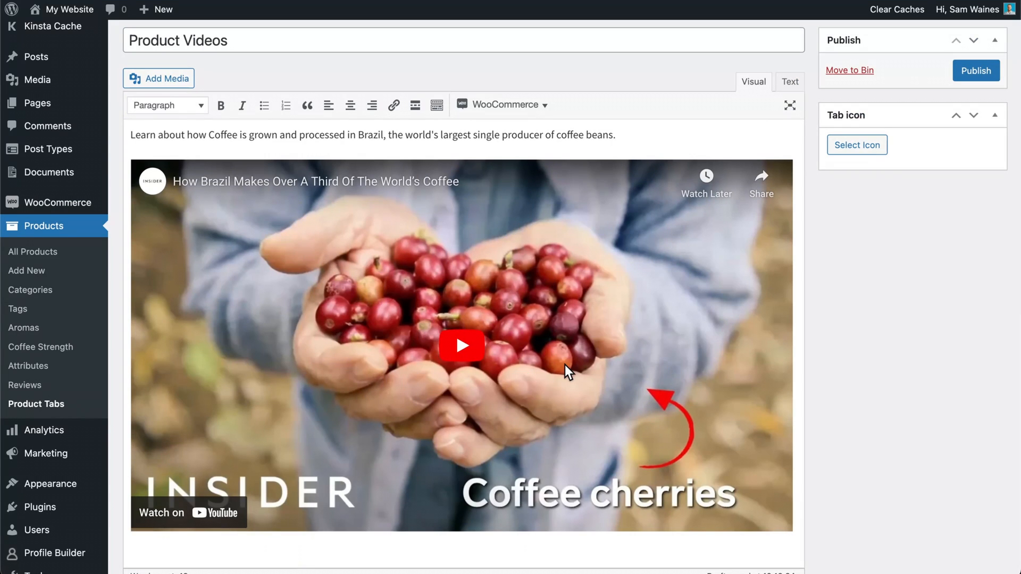
{"action": "scroll", "scroll_direction": "down", "scroll_amount": 3}
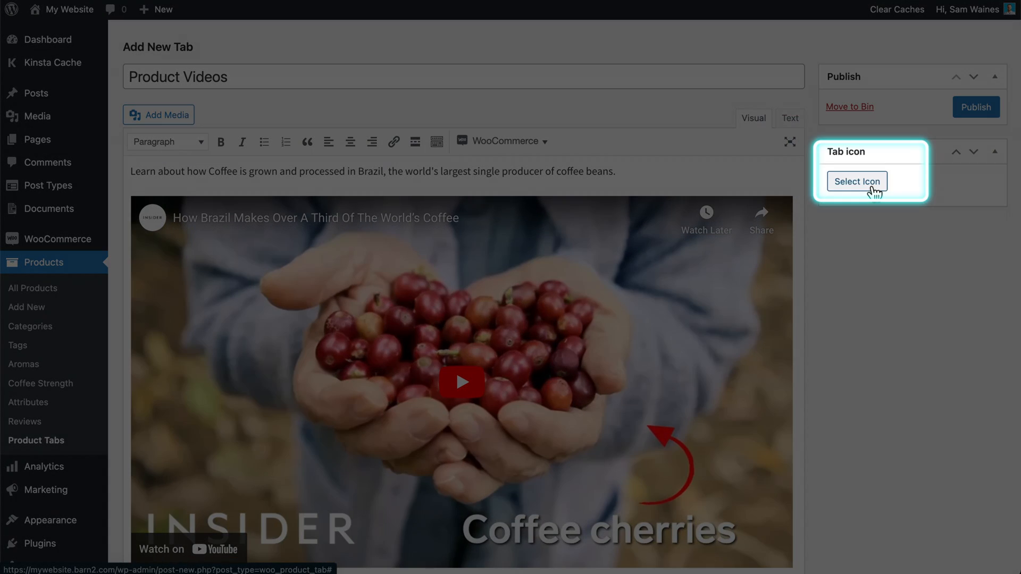
- Search icons for 'video', choose the camera icon, and publish Product Videos
{"action": "left_click", "coordinate": [857, 181]}
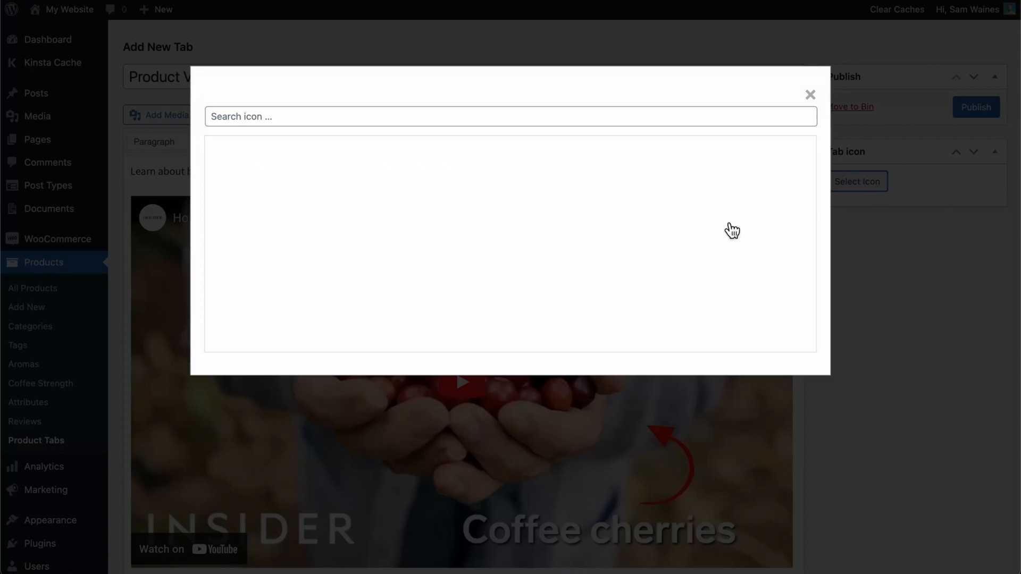
{"action": "type", "text": "video"}
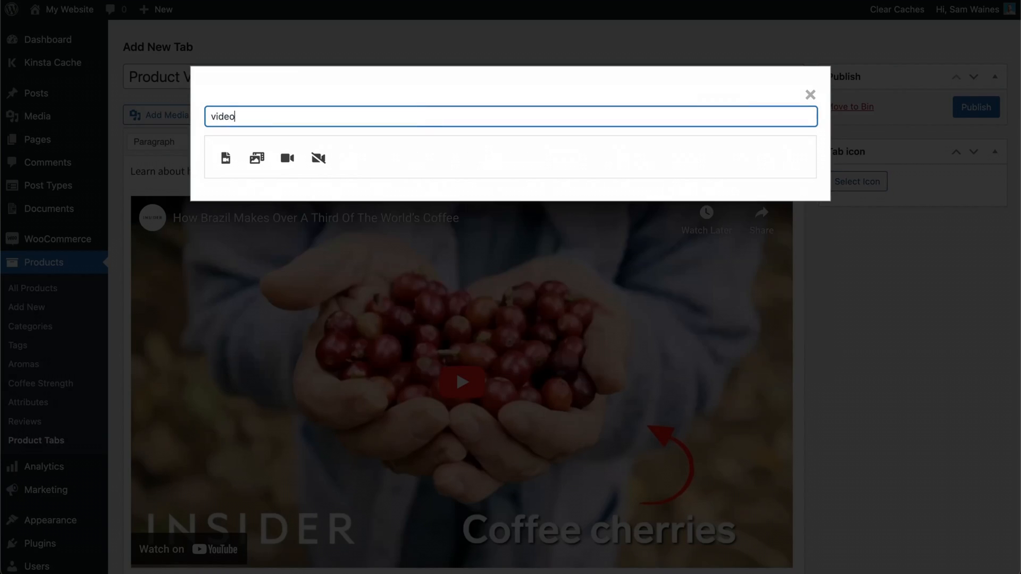
{"action": "left_click", "coordinate": [810, 95]}
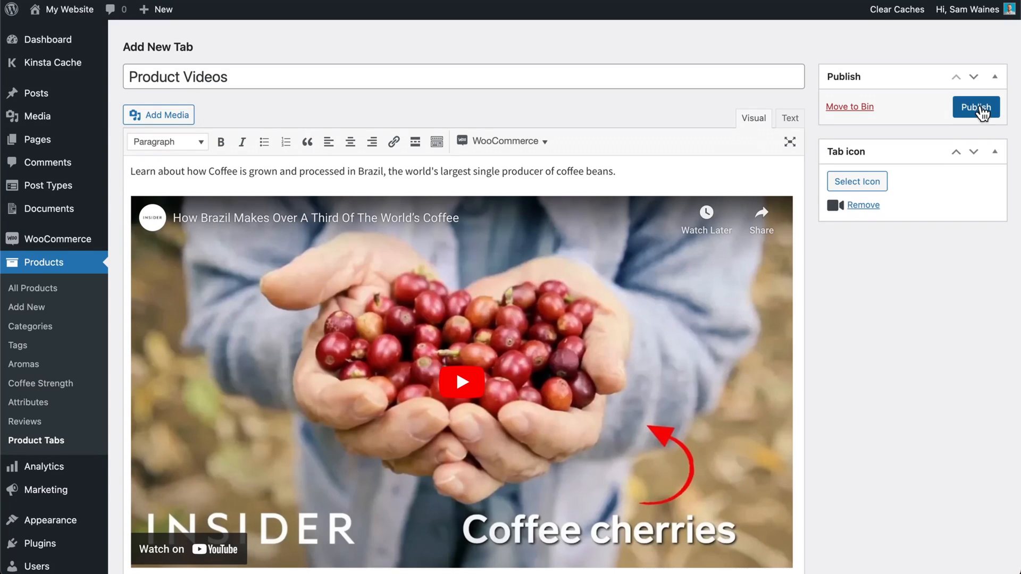
{"action": "left_click", "coordinate": [975, 107]}
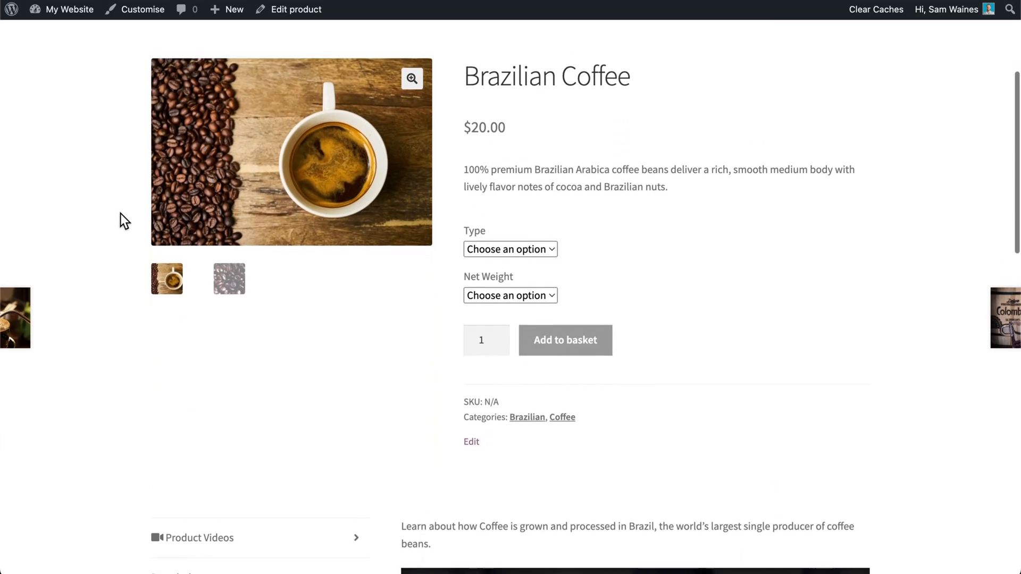
{"action": "scroll", "scroll_direction": "down", "scroll_amount": 3}
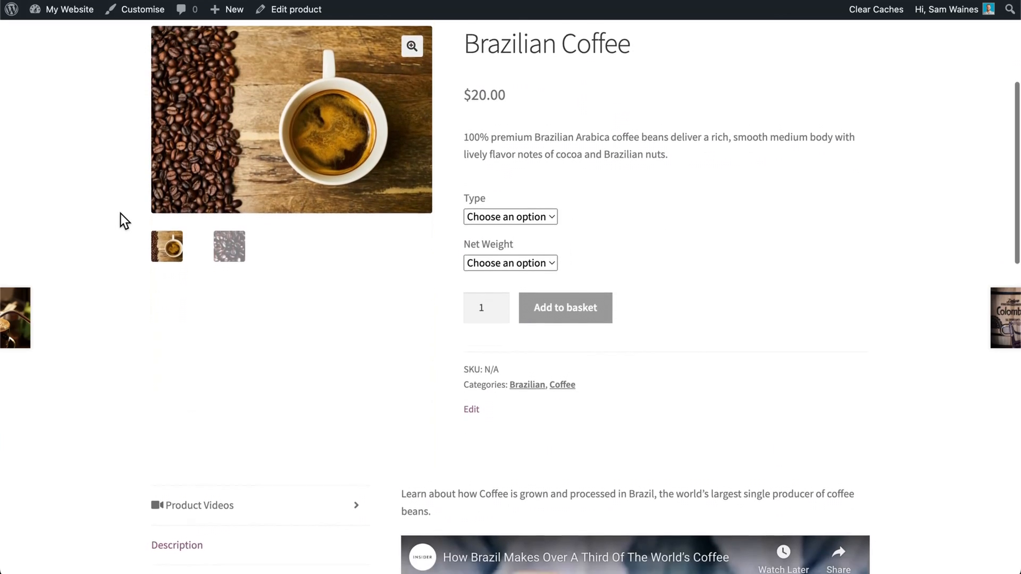
{"action": "scroll", "scroll_direction": "down", "scroll_amount": 3}
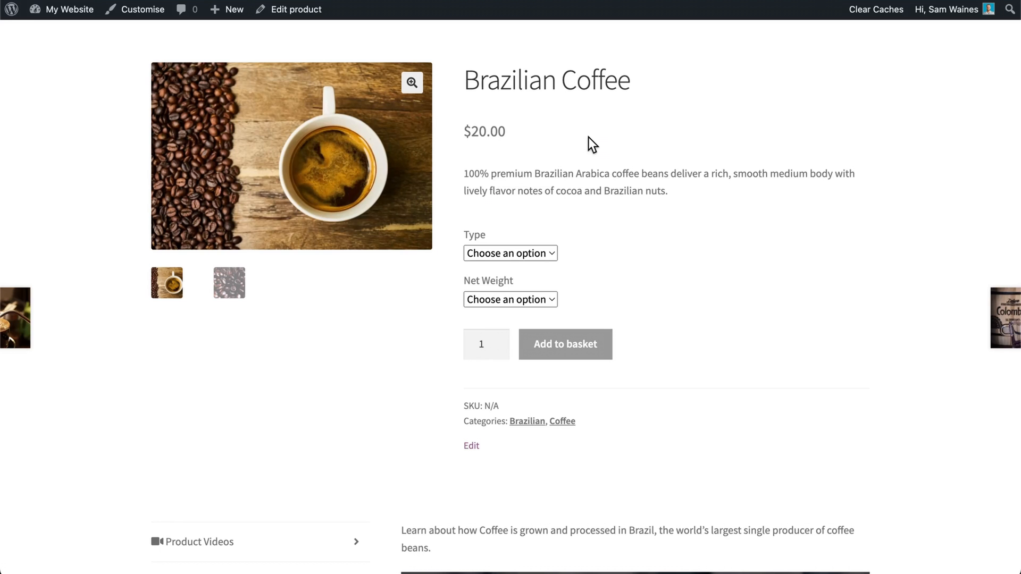
{"action": "scroll", "scroll_direction": "down", "scroll_amount": 3}
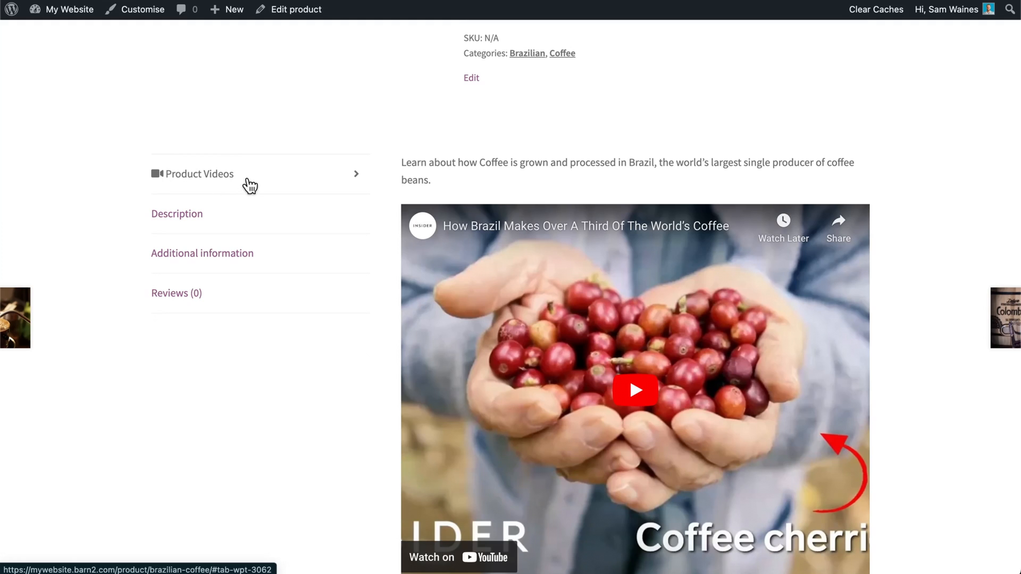
{"action": "mouse_move", "coordinate": [331, 183]}
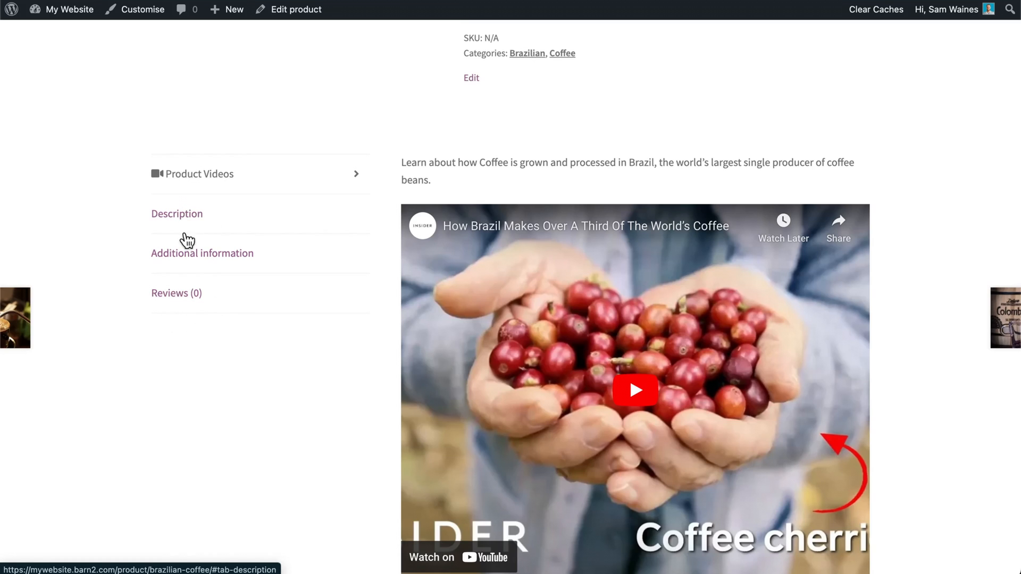
{"action": "mouse_move", "coordinate": [243, 291]}
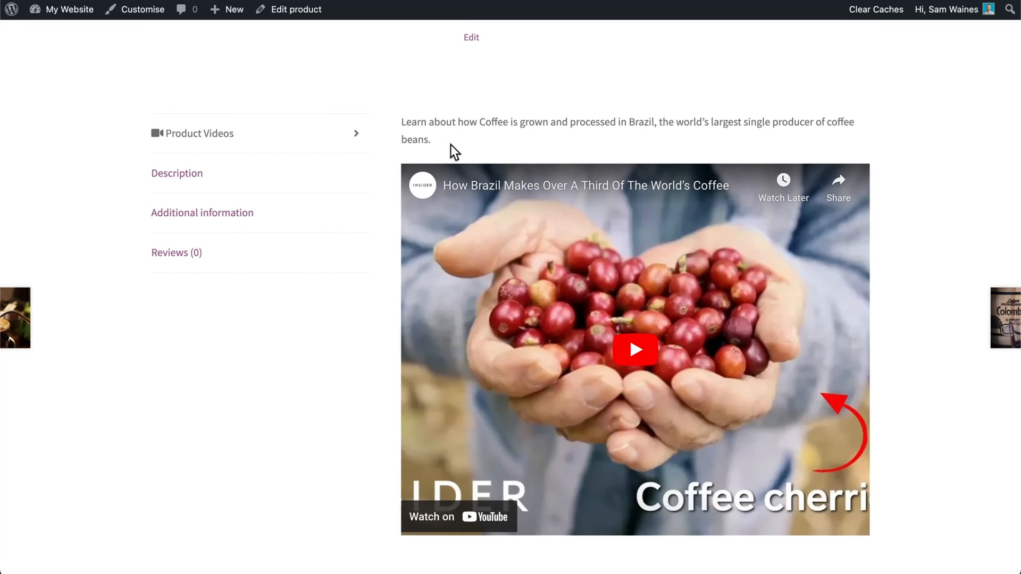
{"action": "mouse_move", "coordinate": [797, 317]}
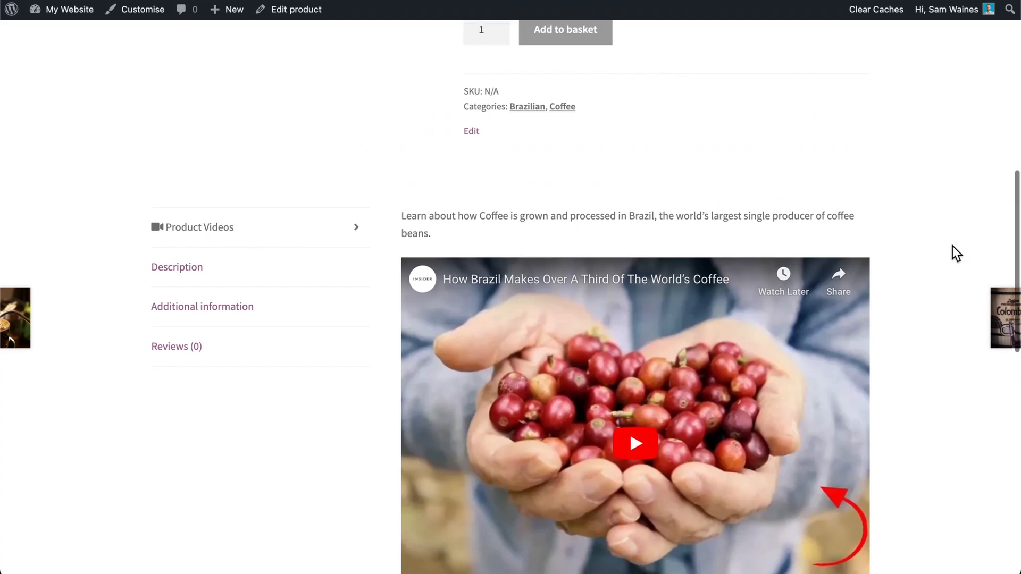
{"action": "left_click", "coordinate": [35, 440]}
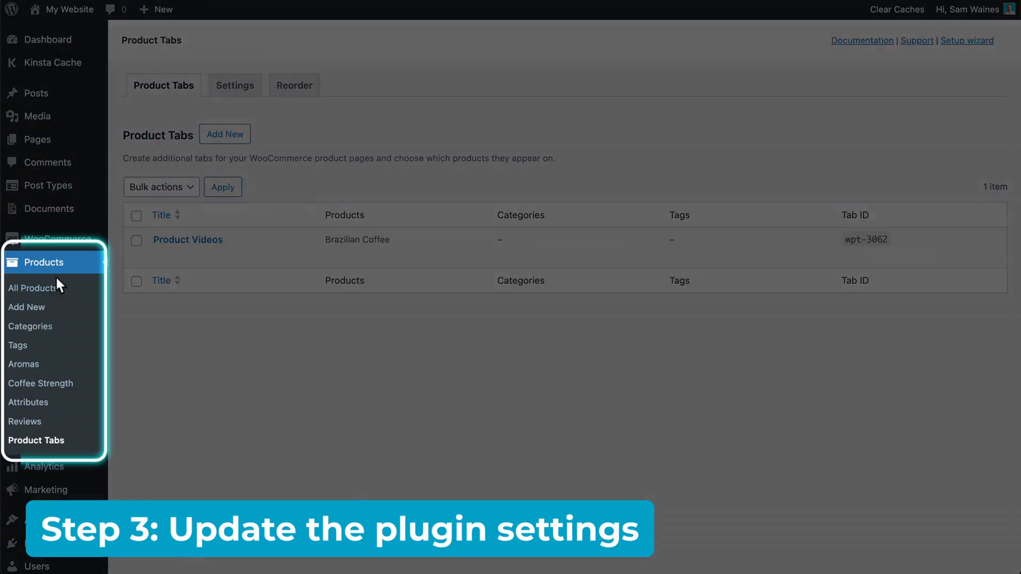
{"action": "mouse_move", "coordinate": [37, 440]}
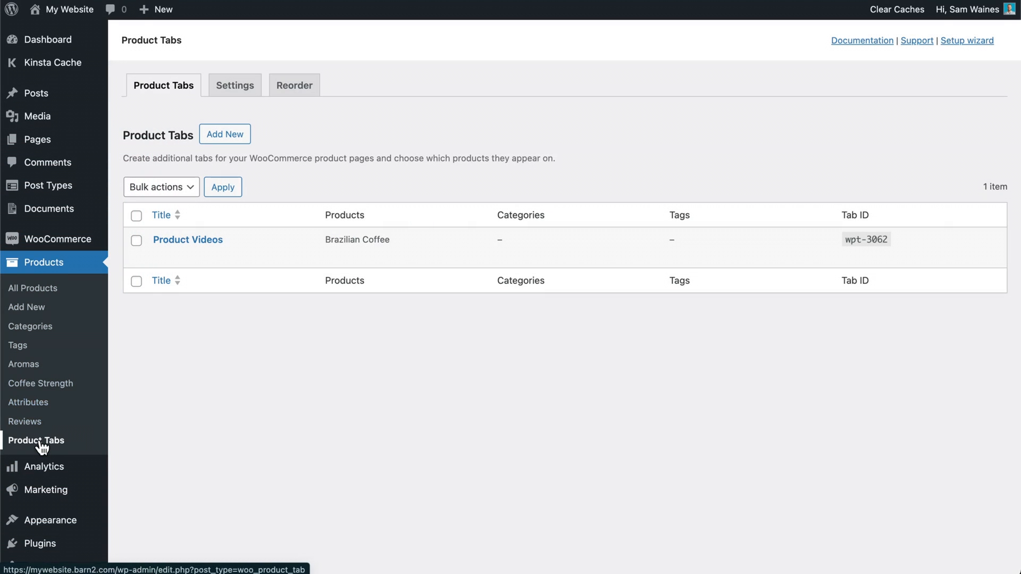
- Go to Products > Product Tabs and switch to its Settings tab
{"action": "left_click", "coordinate": [224, 134]}
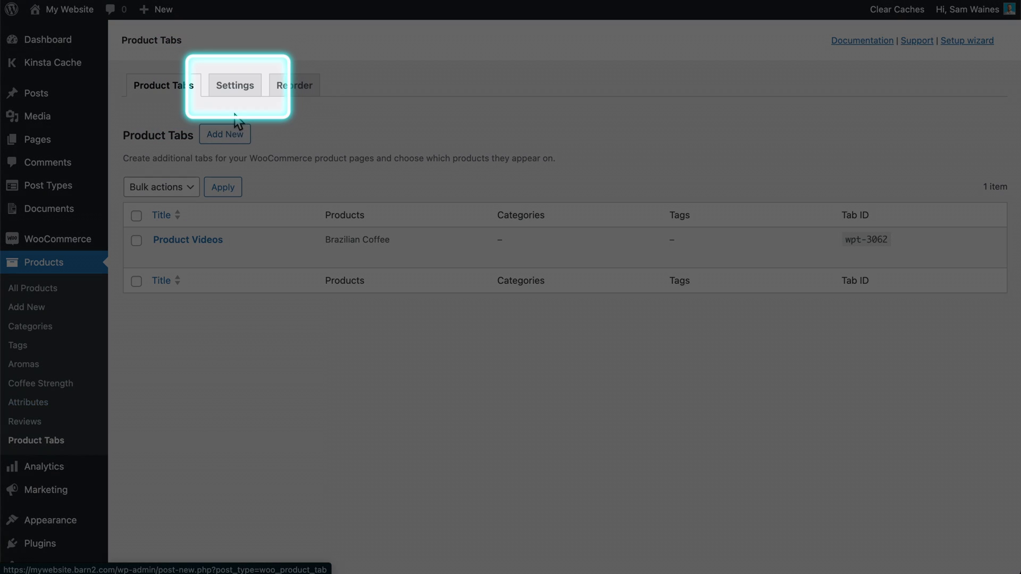
{"action": "left_click", "coordinate": [233, 85]}
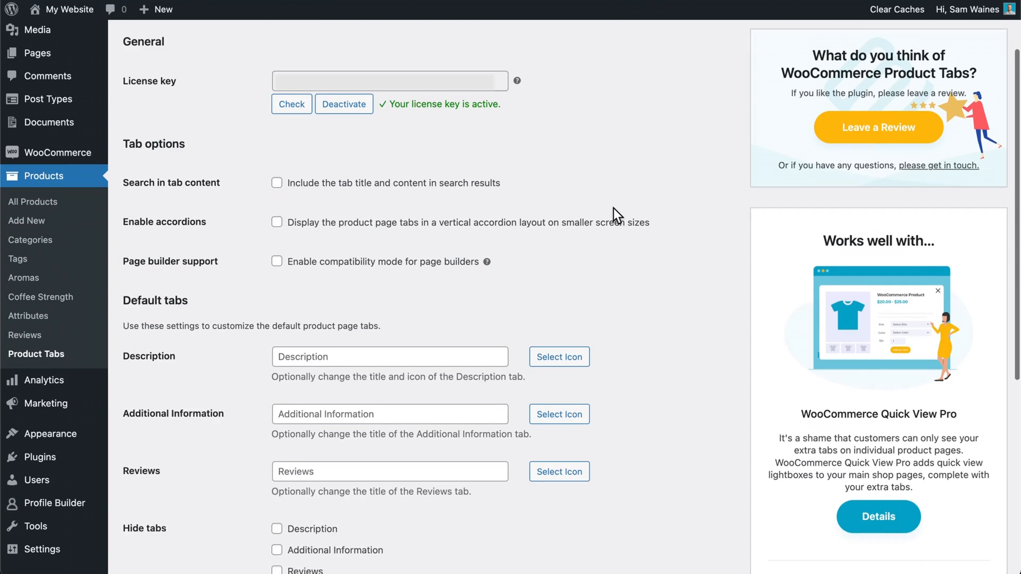
- Toggle the compatibility mode checkbox, then save the Product Tabs settings
{"action": "scroll", "scroll_direction": "down", "scroll_amount": 3}
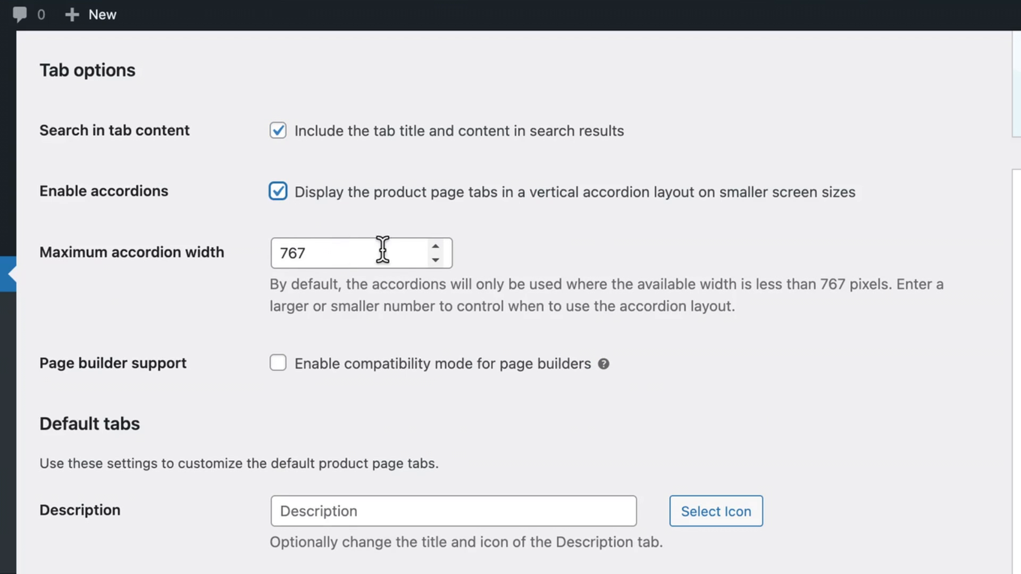
{"action": "mouse_move", "coordinate": [241, 287]}
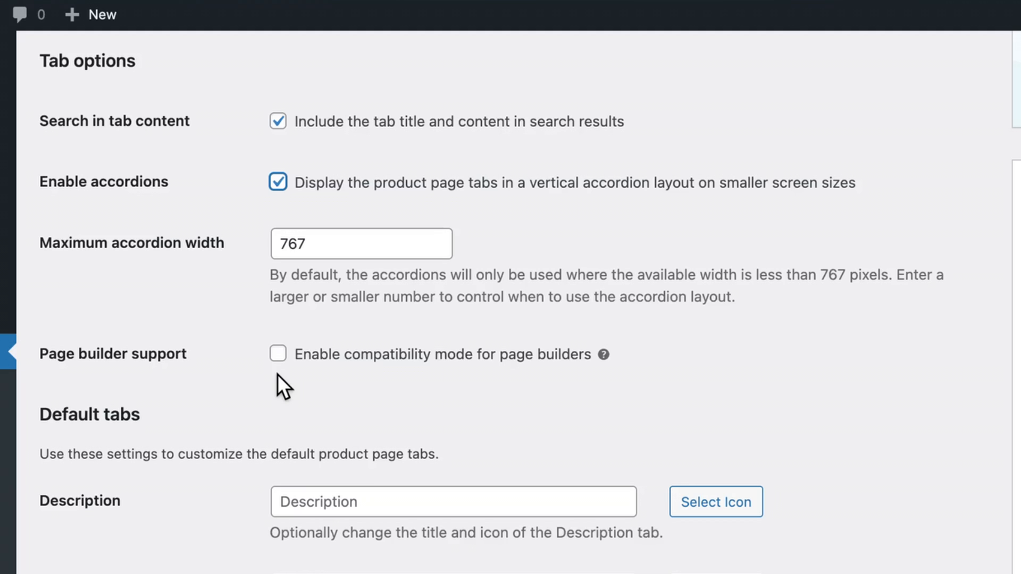
{"action": "left_click", "coordinate": [278, 353]}
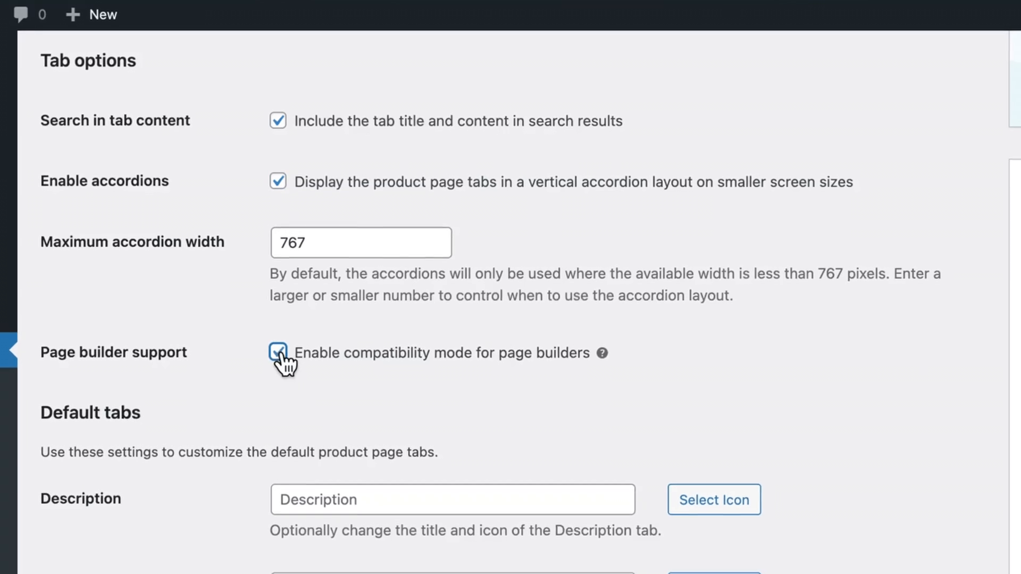
{"action": "left_click", "coordinate": [278, 352]}
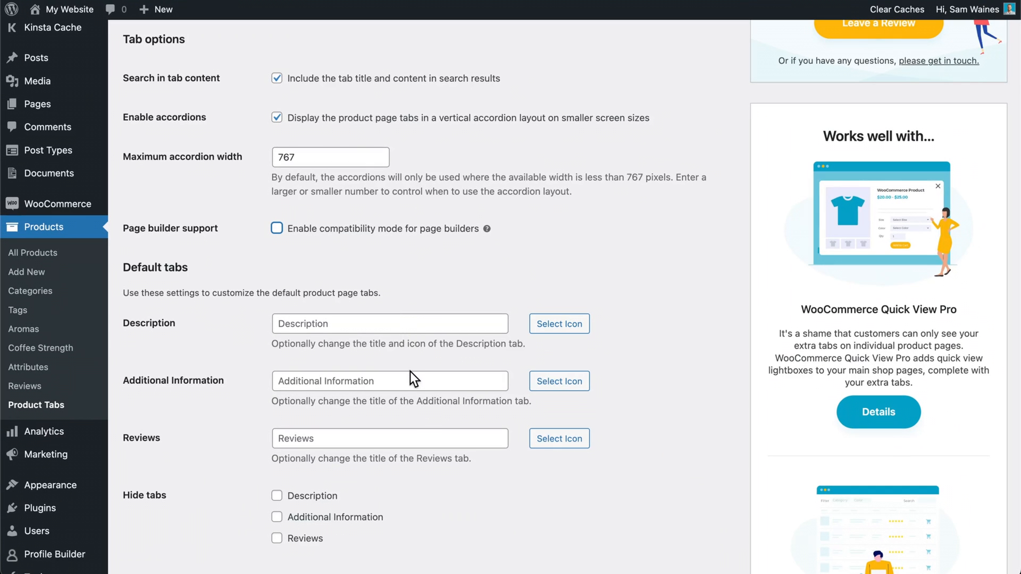
{"action": "mouse_move", "coordinate": [441, 490]}
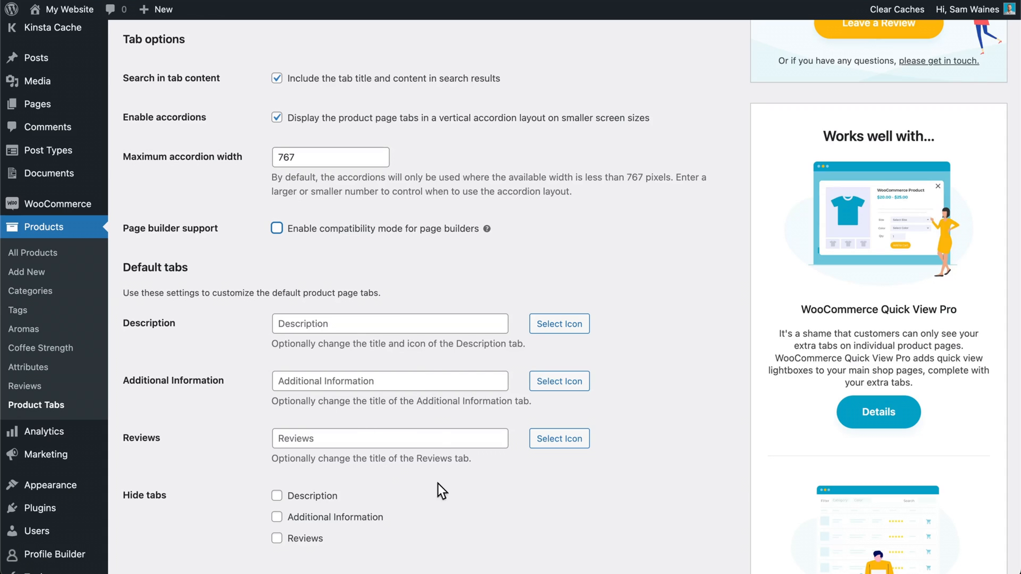
{"action": "mouse_move", "coordinate": [383, 440]}
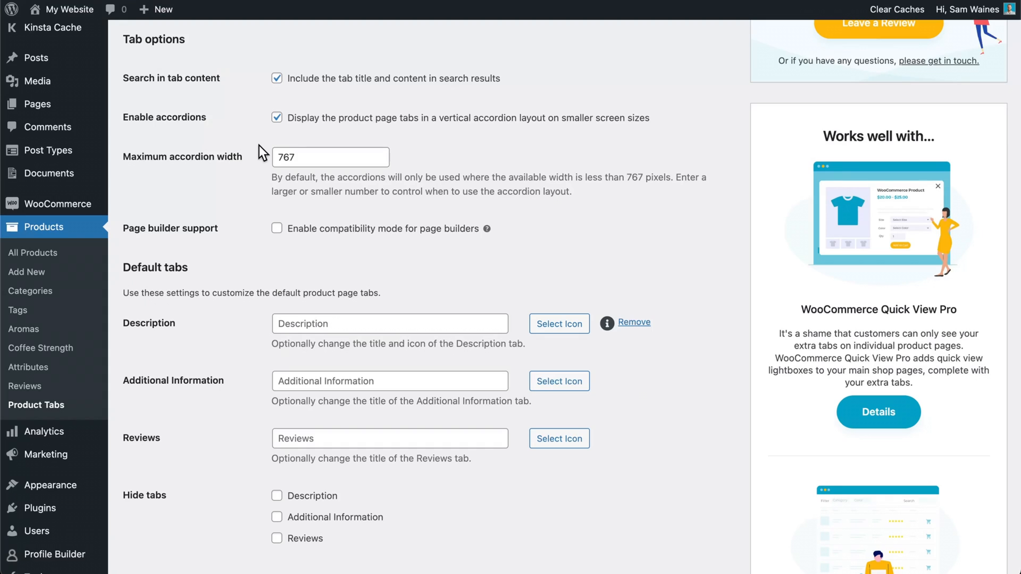
{"action": "scroll", "scroll_direction": "down", "scroll_amount": 3}
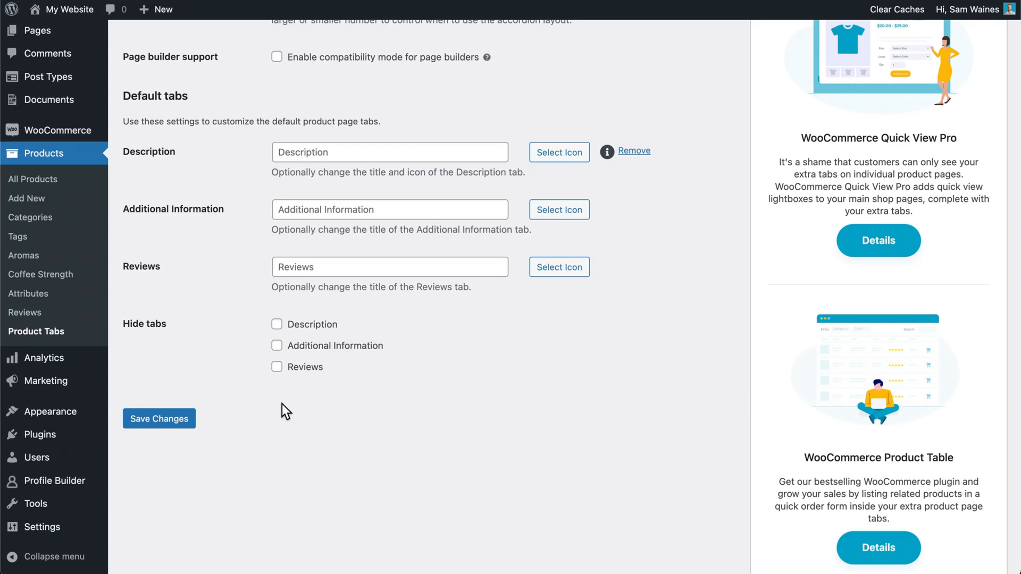
{"action": "left_click", "coordinate": [159, 418]}
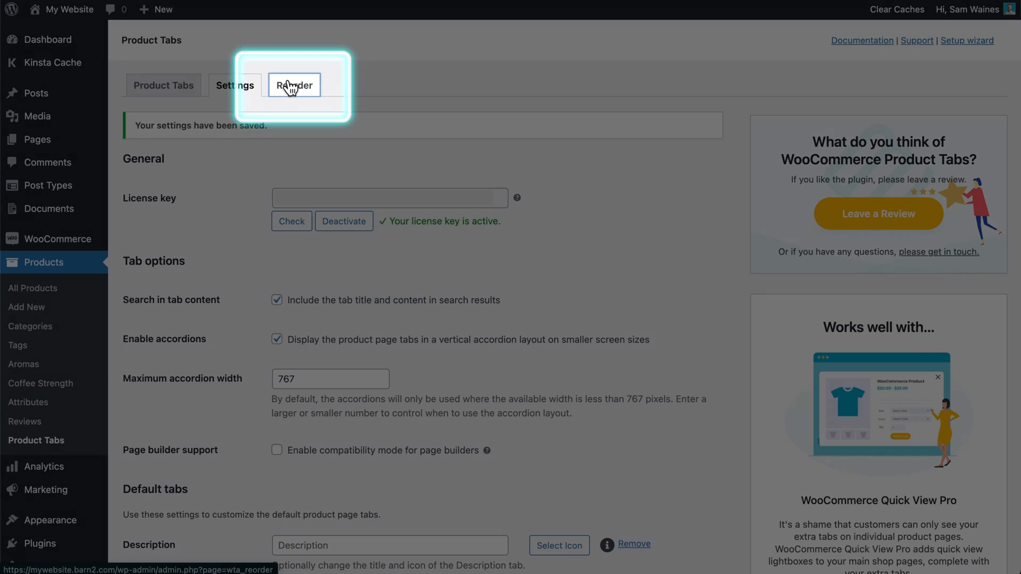
- On the Reorder page, drag Product Videos to the top of the list
{"action": "left_click", "coordinate": [293, 84]}
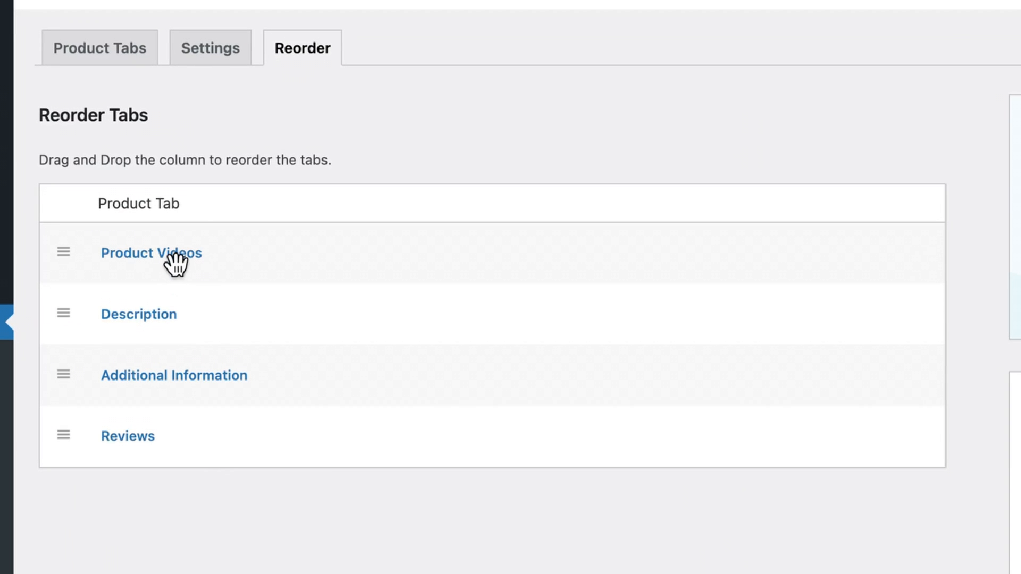
{"action": "left_click_drag", "start_coordinate": [151, 253], "coordinate": [151, 314]}
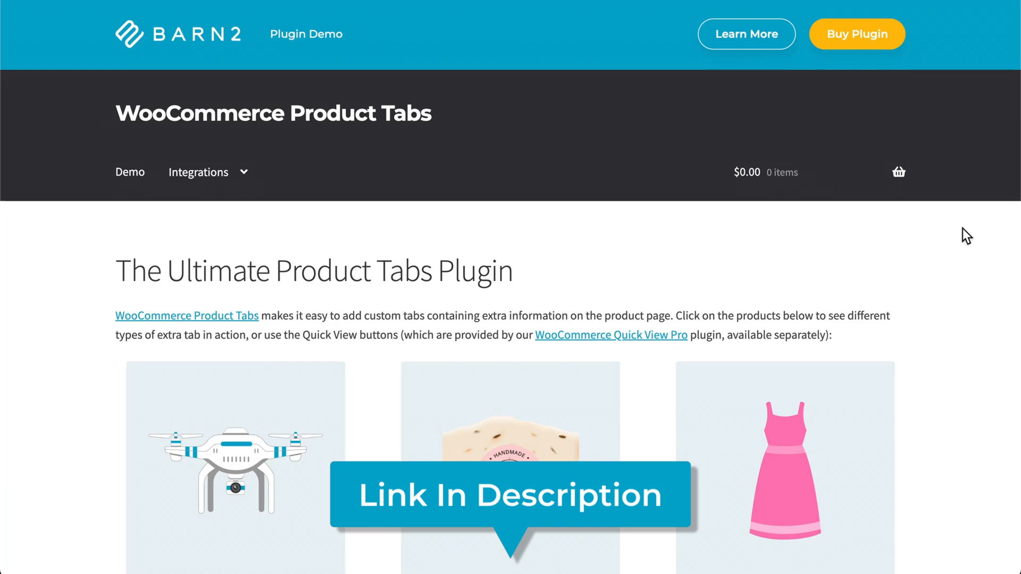
- Open the High-Tech Drone demo product, view its Specifications and Videos tabs, then return to the product grid
{"action": "scroll", "scroll_direction": "down", "scroll_amount": 3}
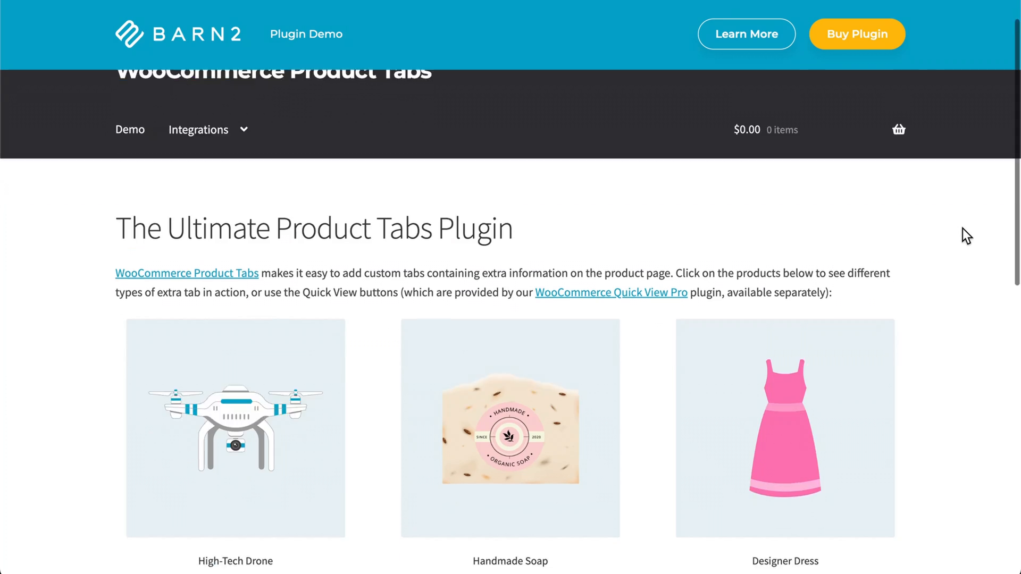
{"action": "scroll", "scroll_direction": "down", "scroll_amount": 3}
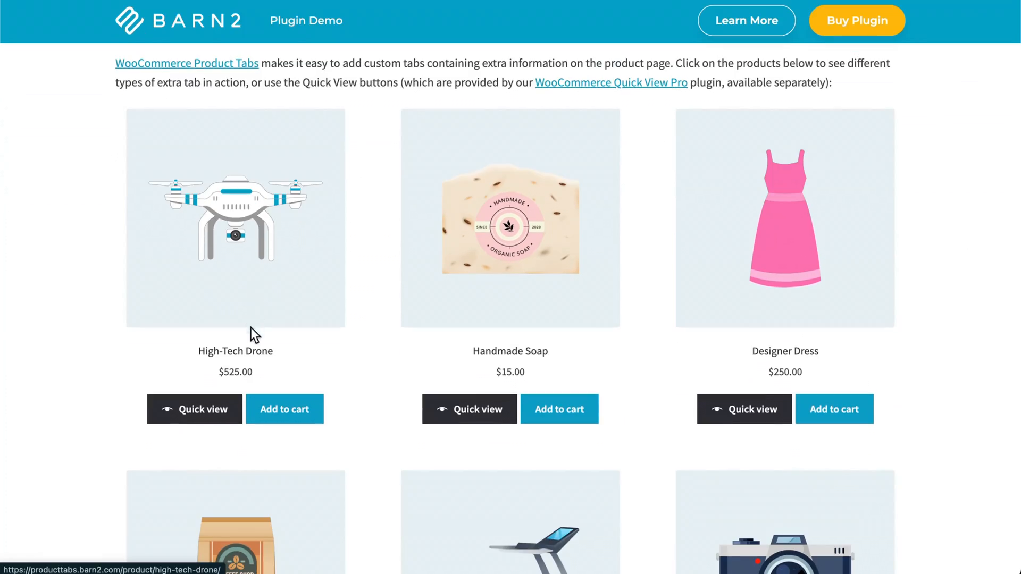
{"action": "left_click", "coordinate": [235, 218]}
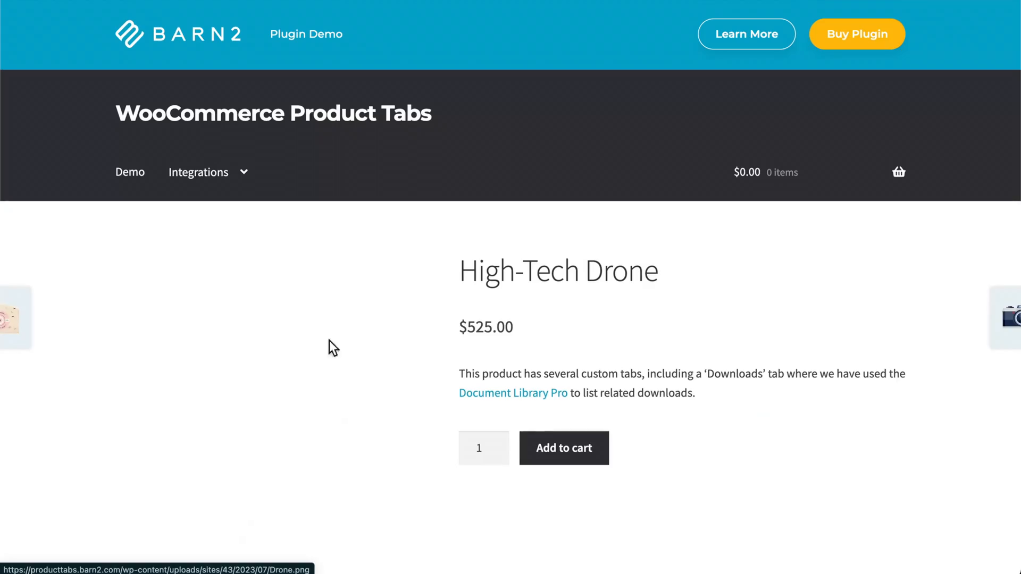
{"action": "scroll", "scroll_direction": "down", "scroll_amount": 3}
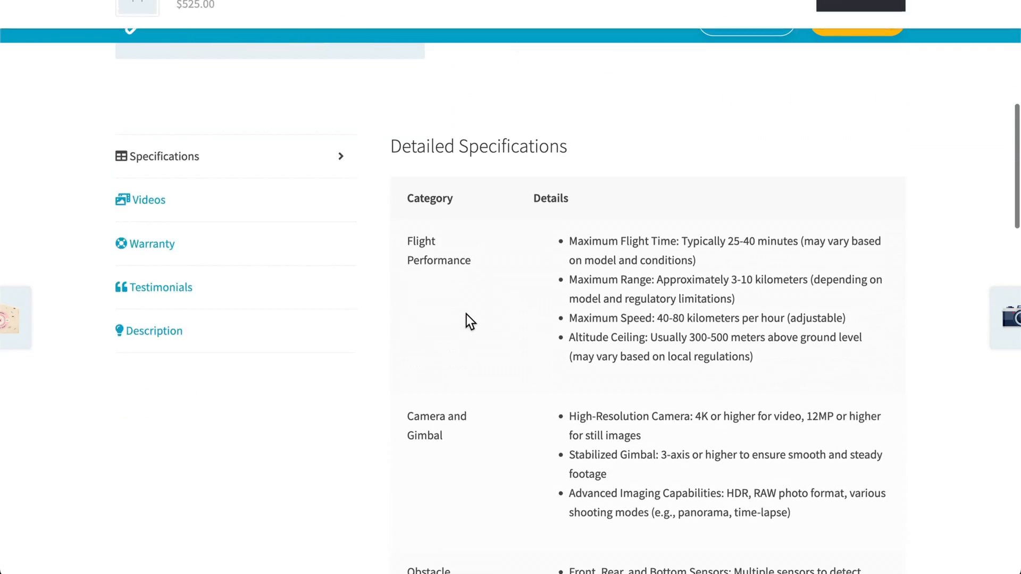
{"action": "scroll", "scroll_direction": "down", "scroll_amount": 3}
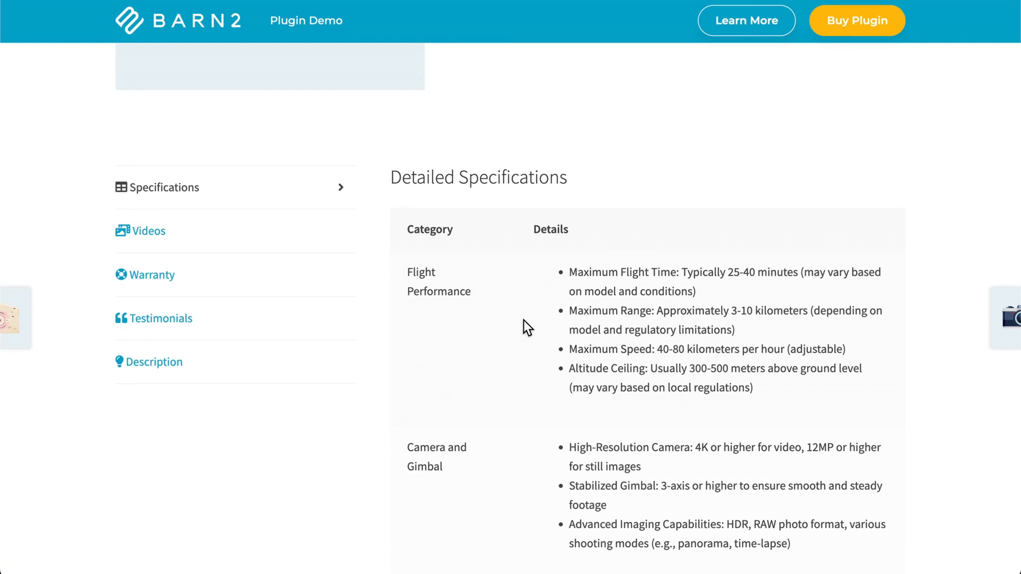
{"action": "mouse_move", "coordinate": [659, 263]}
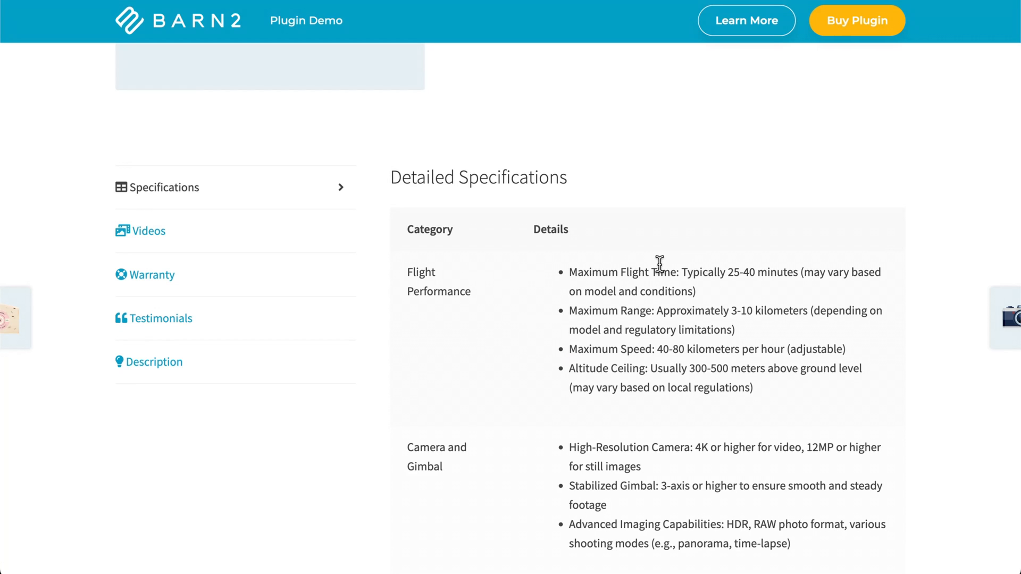
{"action": "mouse_move", "coordinate": [274, 261]}
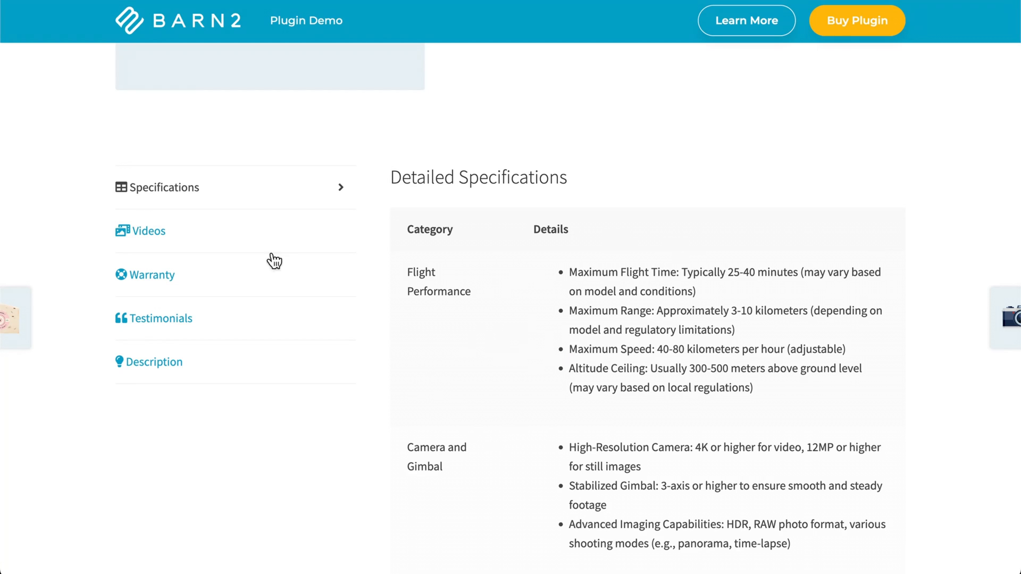
{"action": "left_click", "coordinate": [148, 230]}
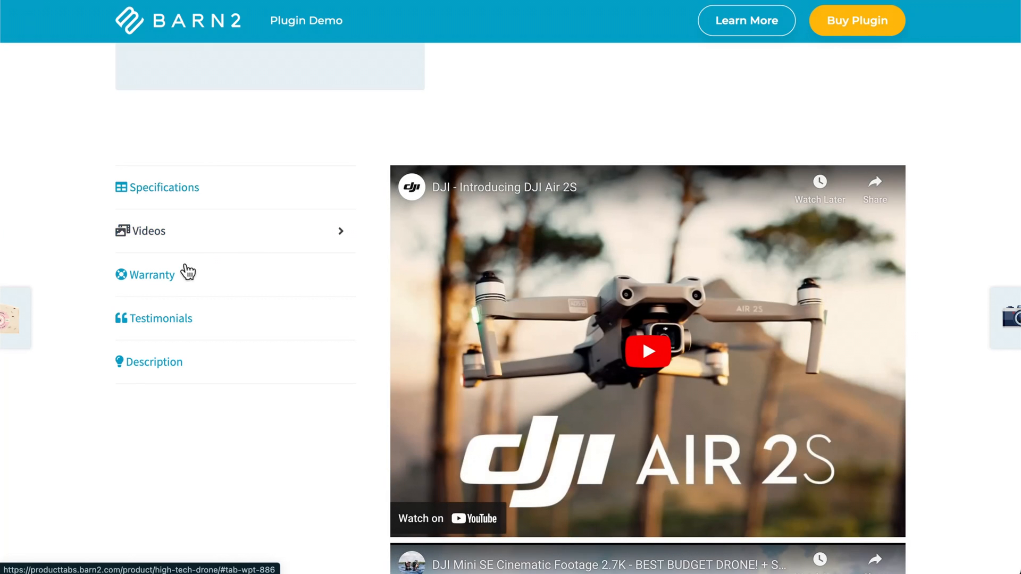
{"action": "left_click", "coordinate": [153, 274]}
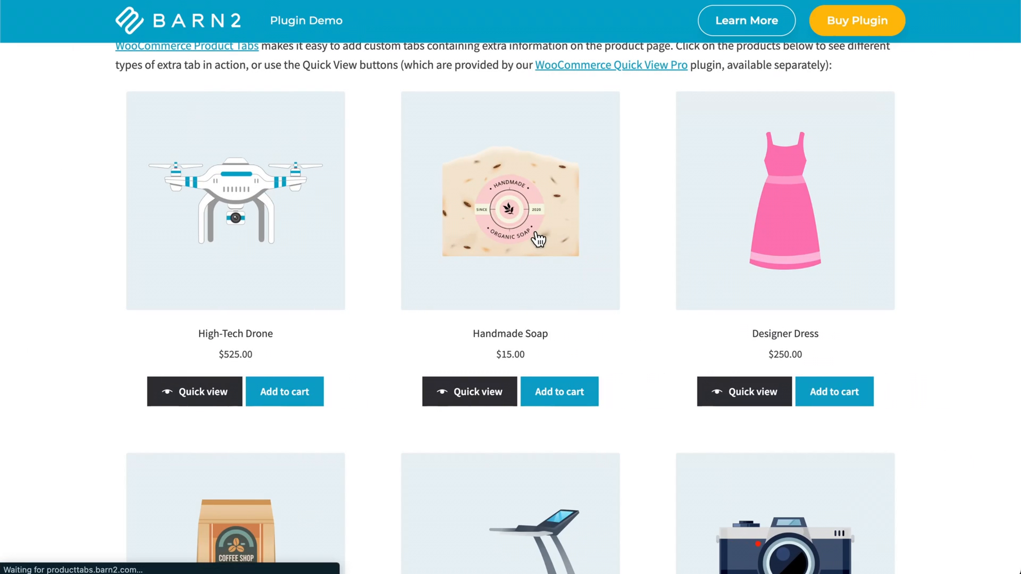
- Open Handmade Soap and view its Sustainability, Charitable Causes and Description tabs
{"action": "left_click", "coordinate": [510, 201]}
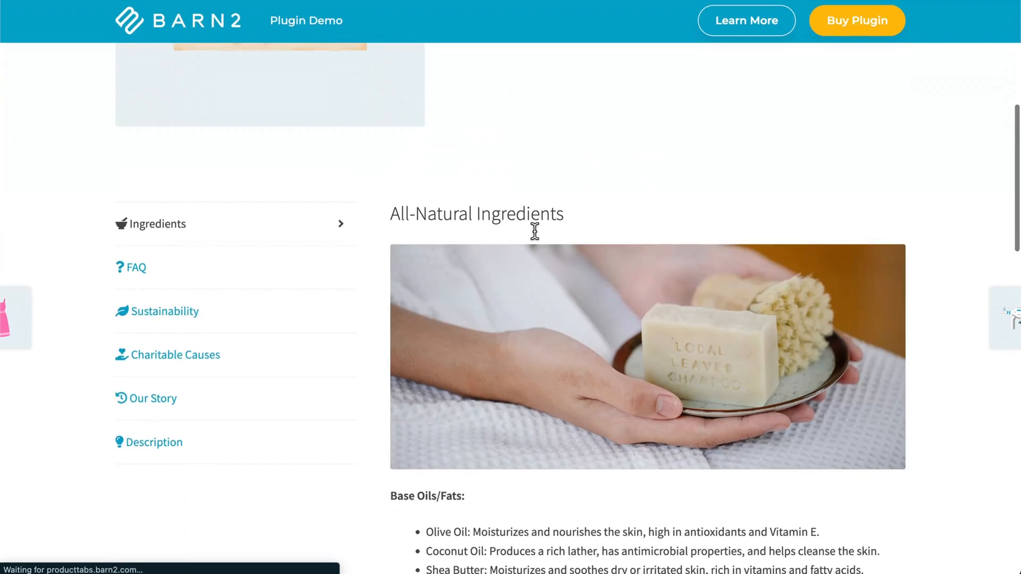
{"action": "scroll", "scroll_direction": "down", "scroll_amount": 3}
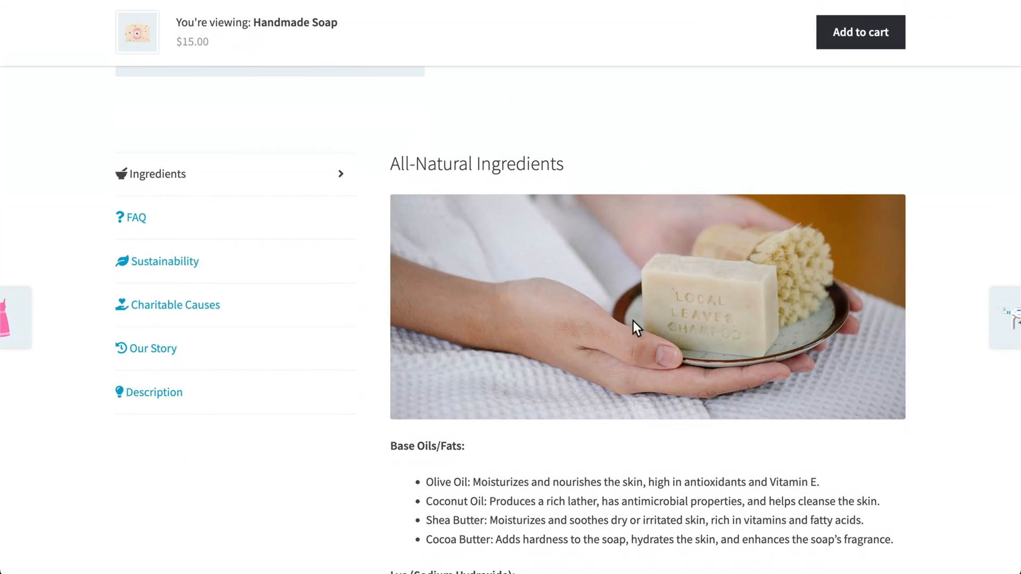
{"action": "scroll", "scroll_direction": "down", "scroll_amount": 3}
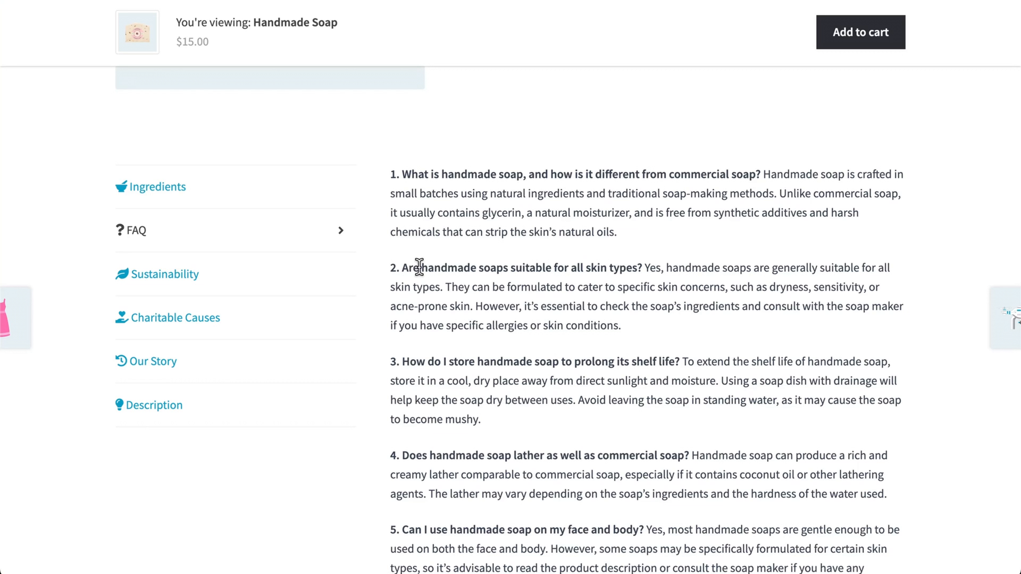
{"action": "left_click", "coordinate": [174, 273]}
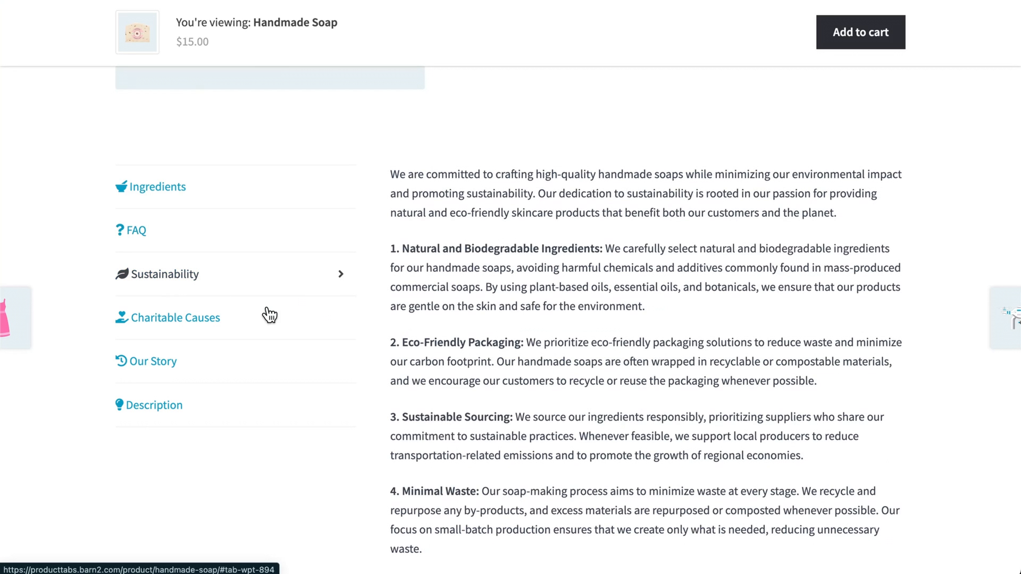
{"action": "mouse_move", "coordinate": [226, 326]}
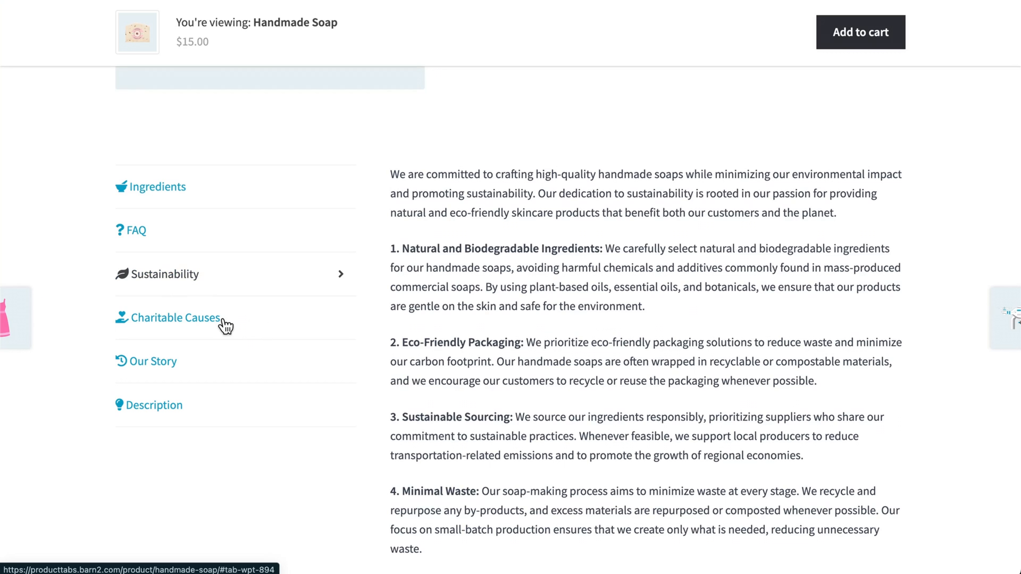
{"action": "left_click", "coordinate": [176, 318]}
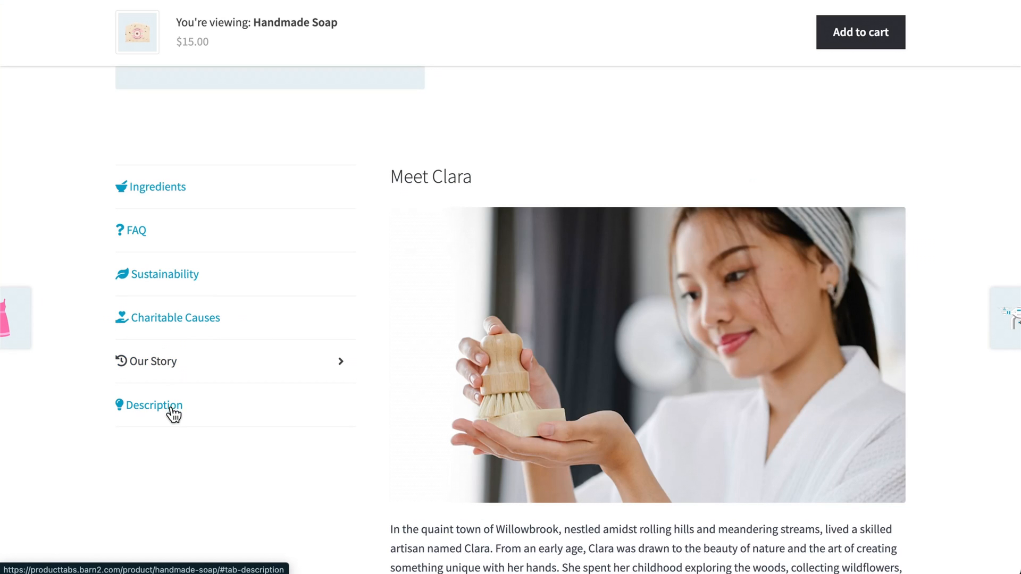
{"action": "left_click", "coordinate": [154, 405]}
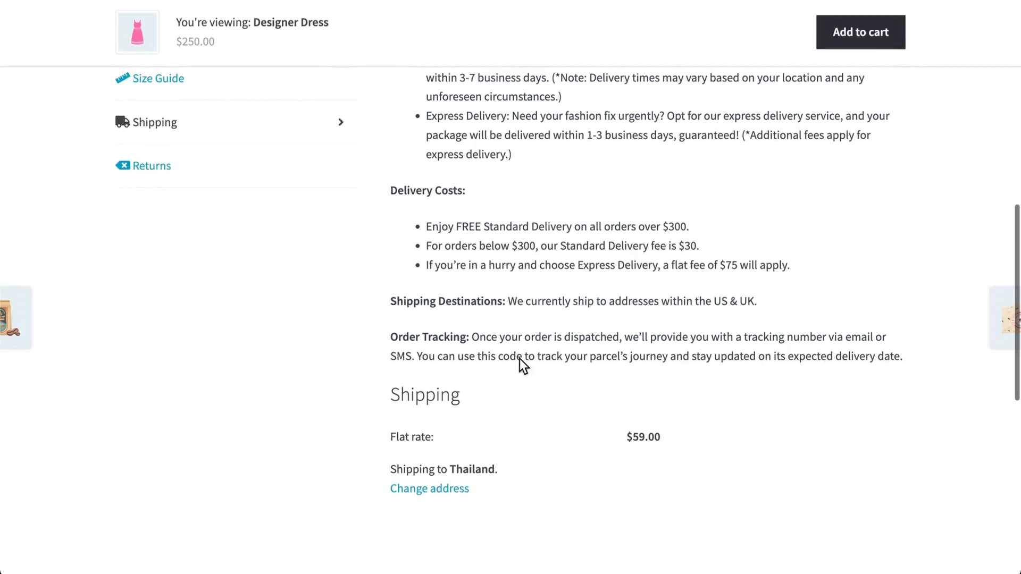
- Scroll through the Designer Dress Shipping tab's delivery costs, destinations and flat-rate estimate
{"action": "scroll", "scroll_direction": "down", "scroll_amount": 3}
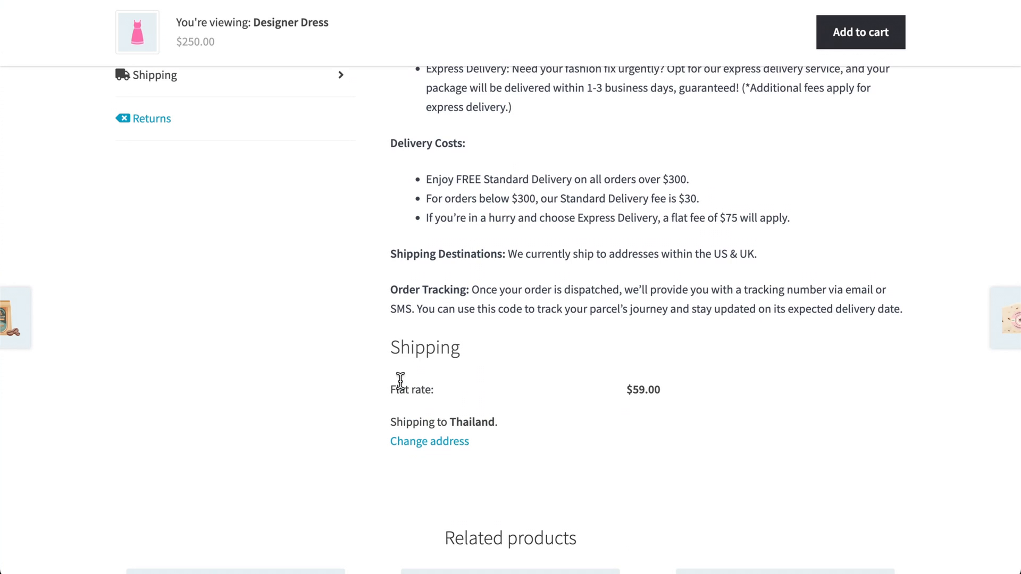
{"action": "mouse_move", "coordinate": [519, 452]}
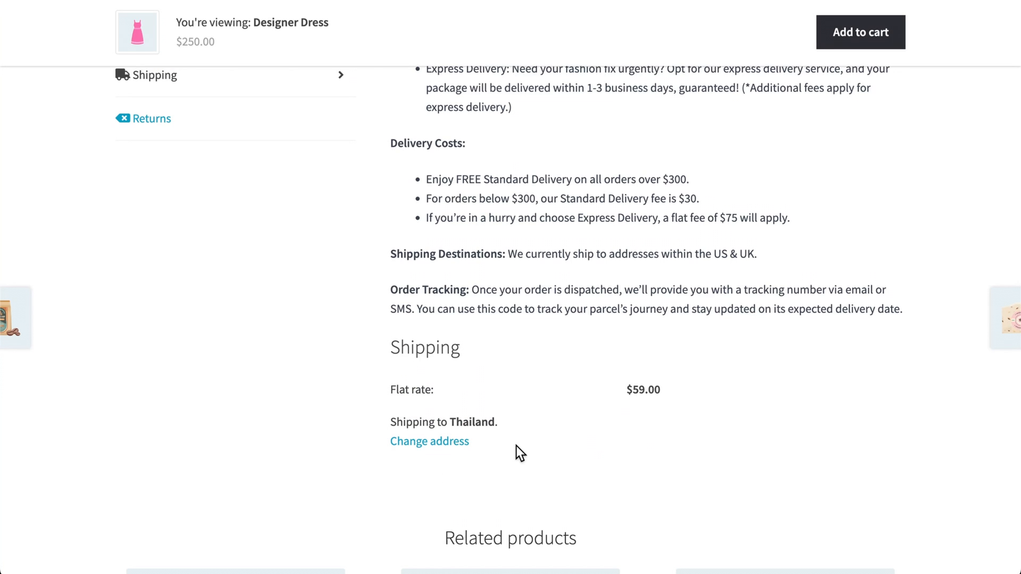